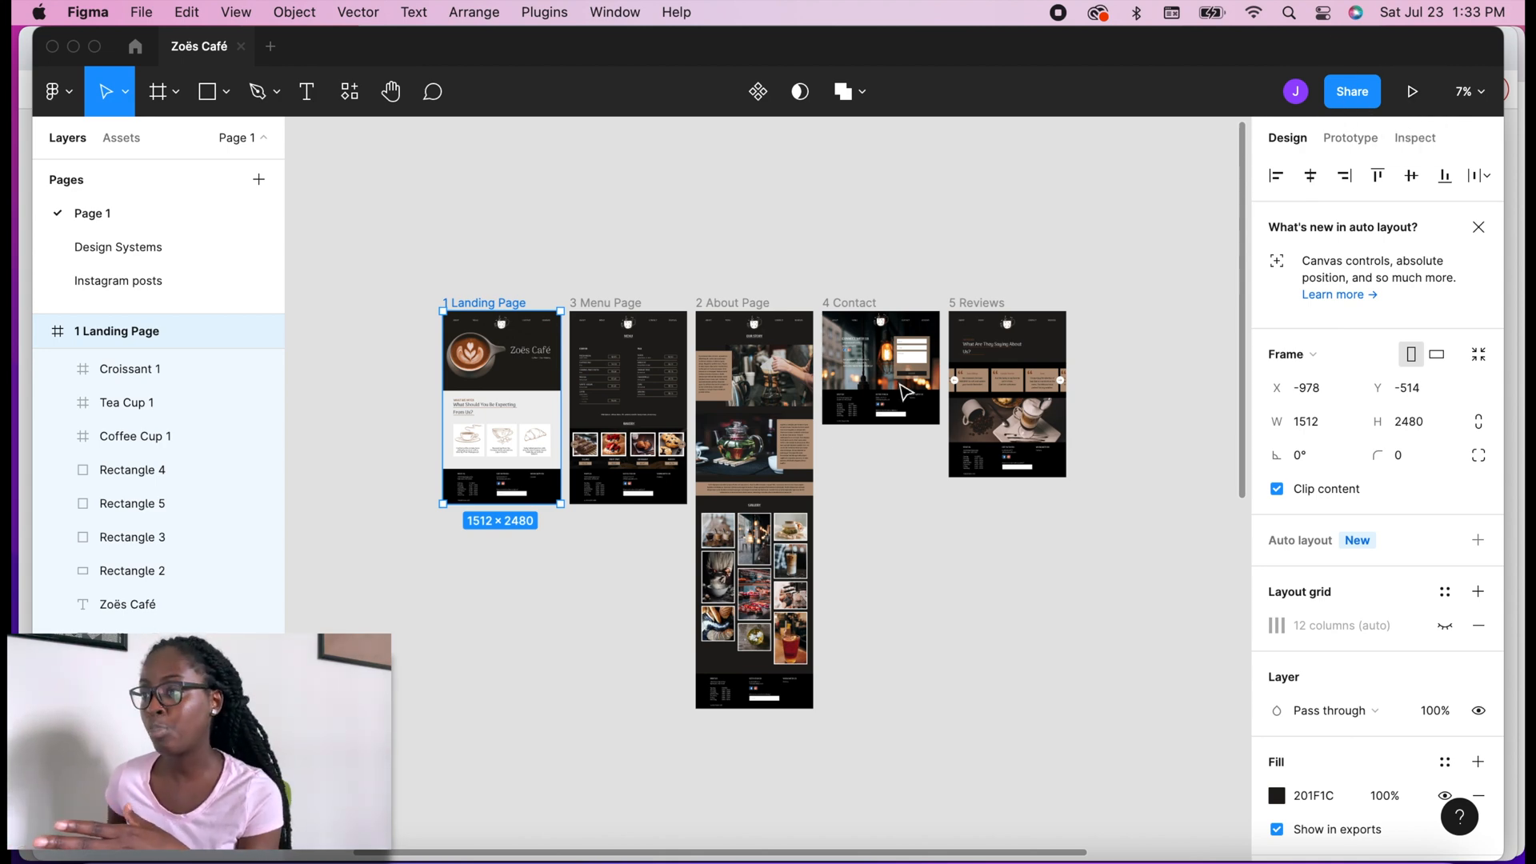
mouse_move(406, 191)
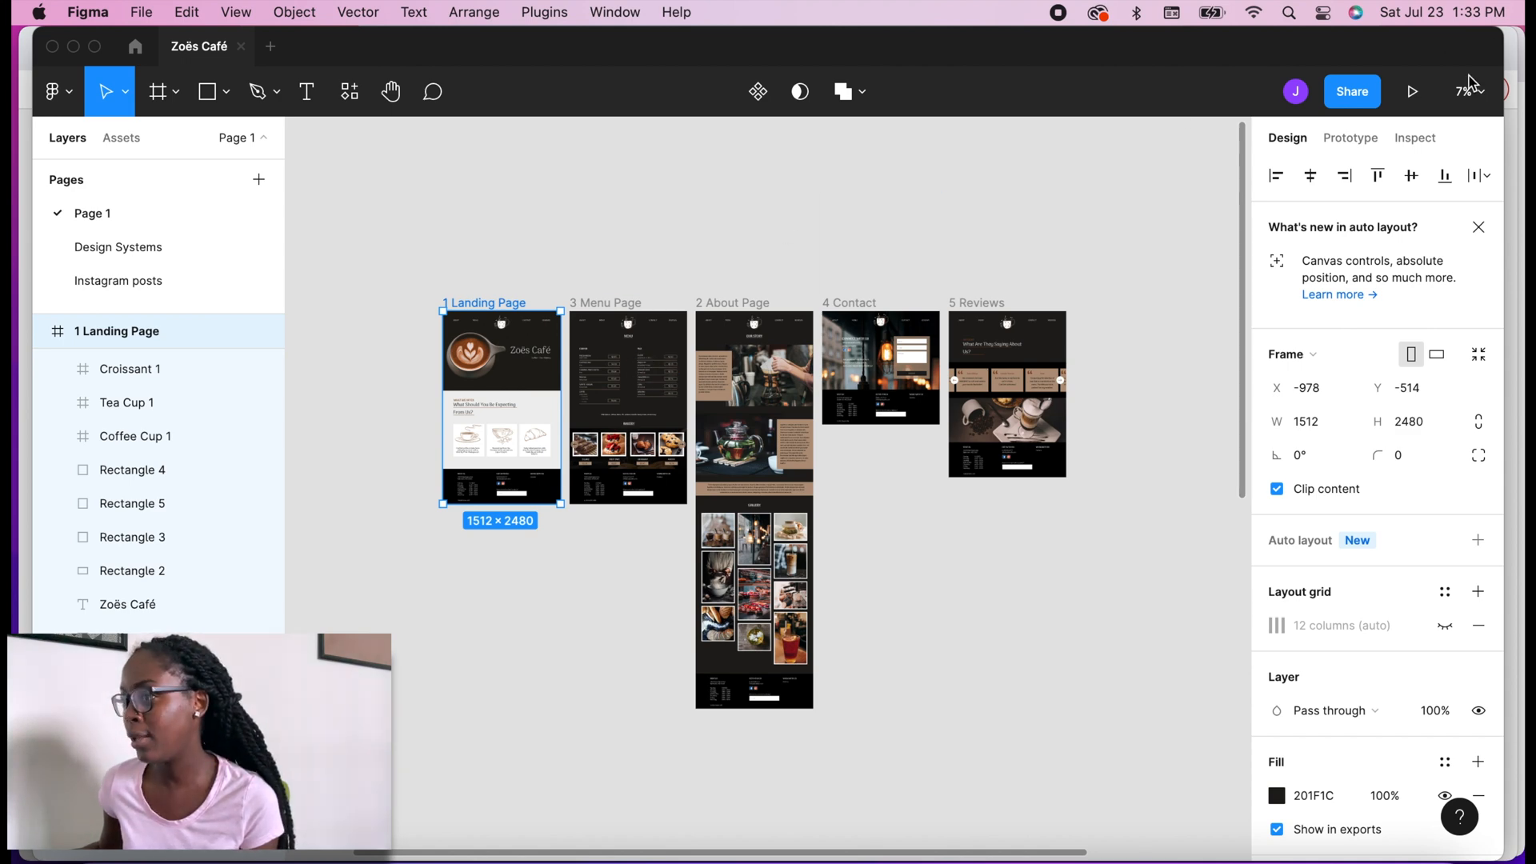
Step: Present the Zoës Café prototype and keep it fitted to the screen via the display options
click(1411, 92)
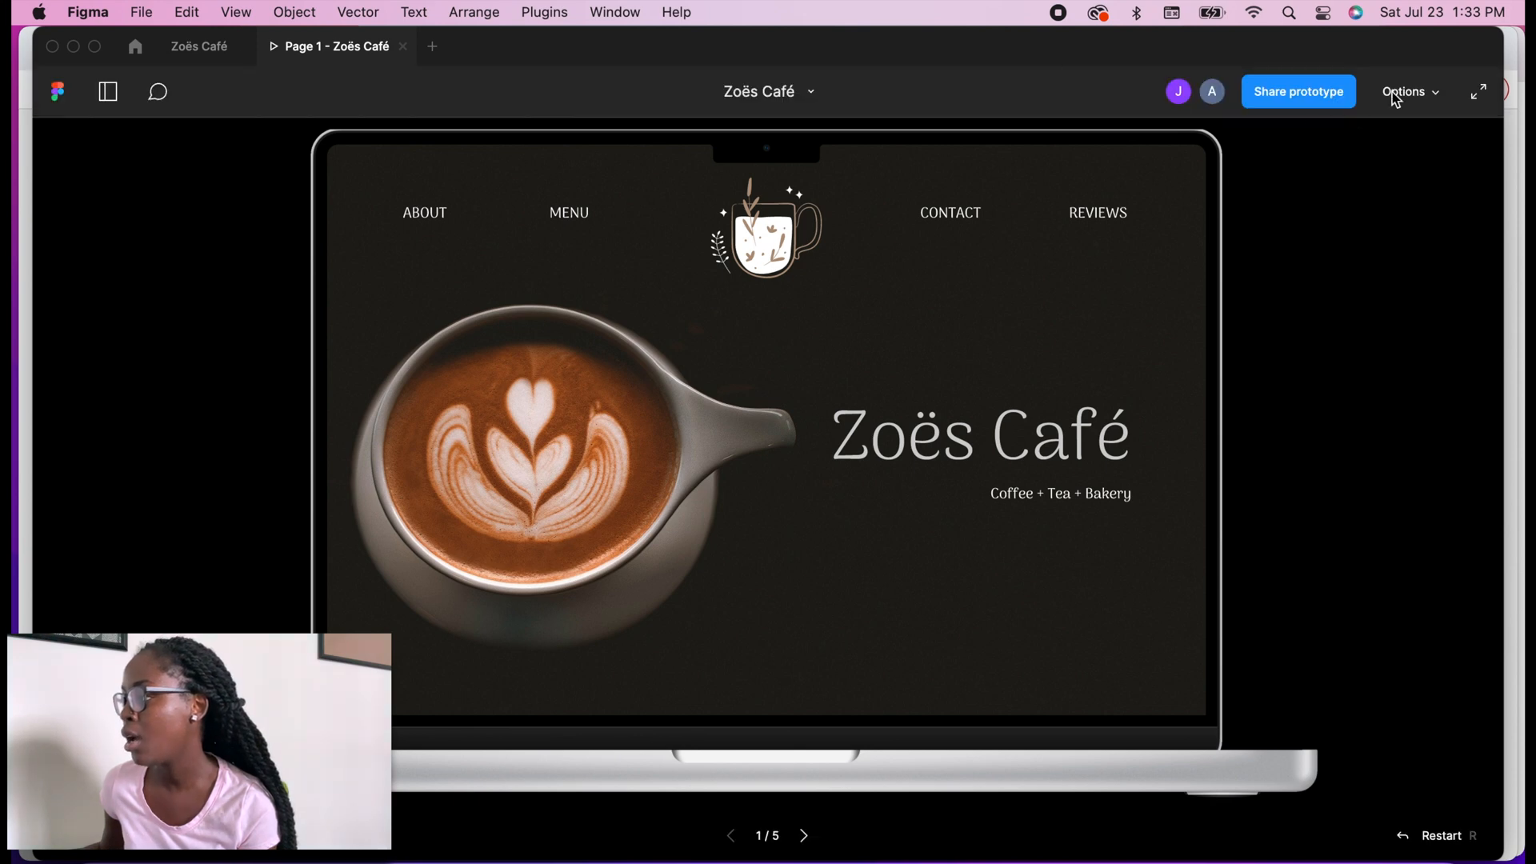
click(1409, 91)
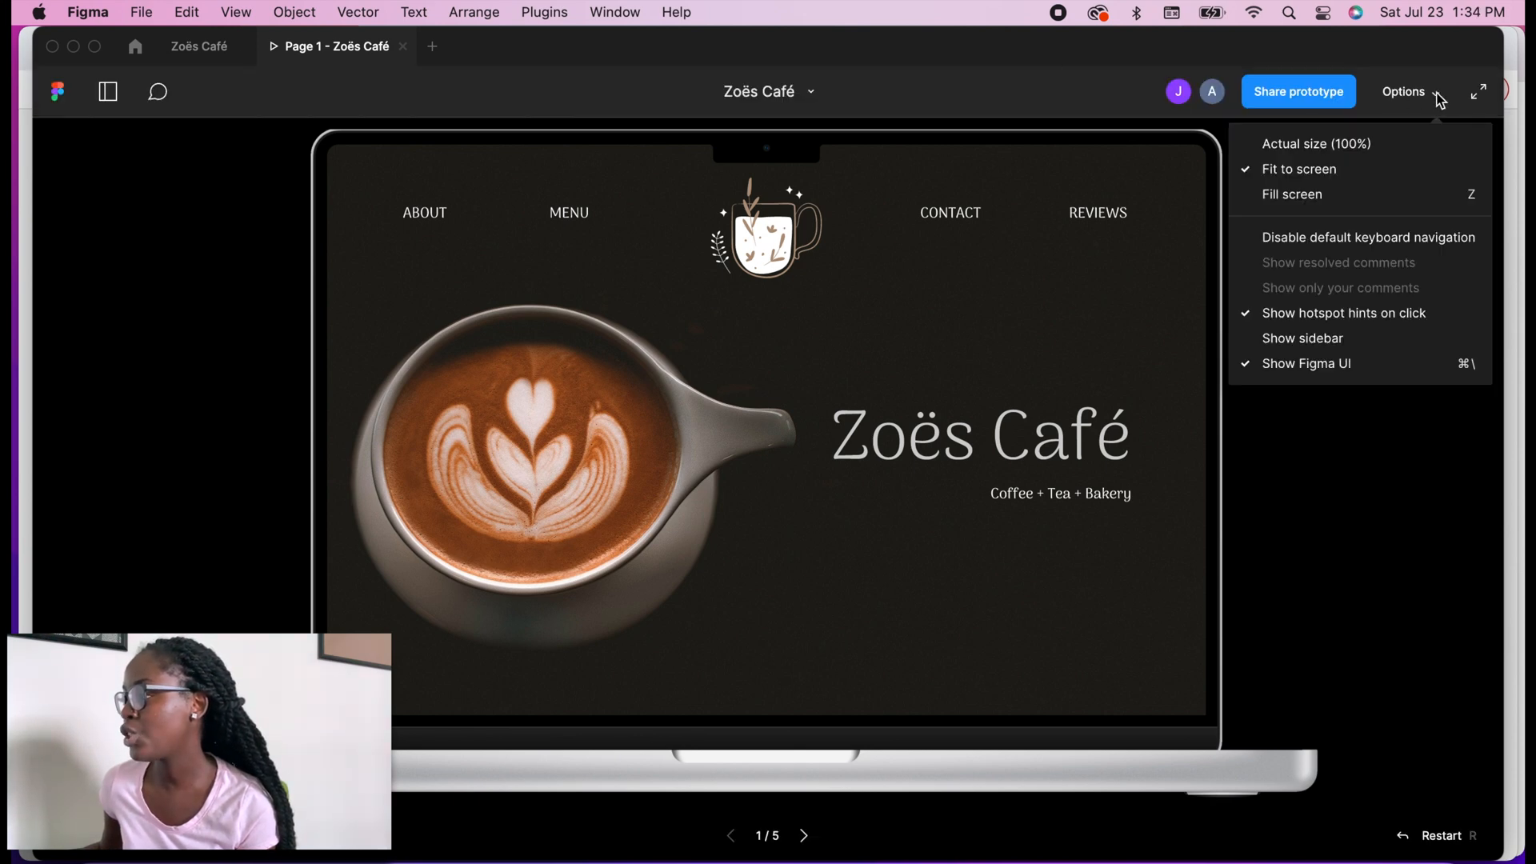
mouse_move(1298, 188)
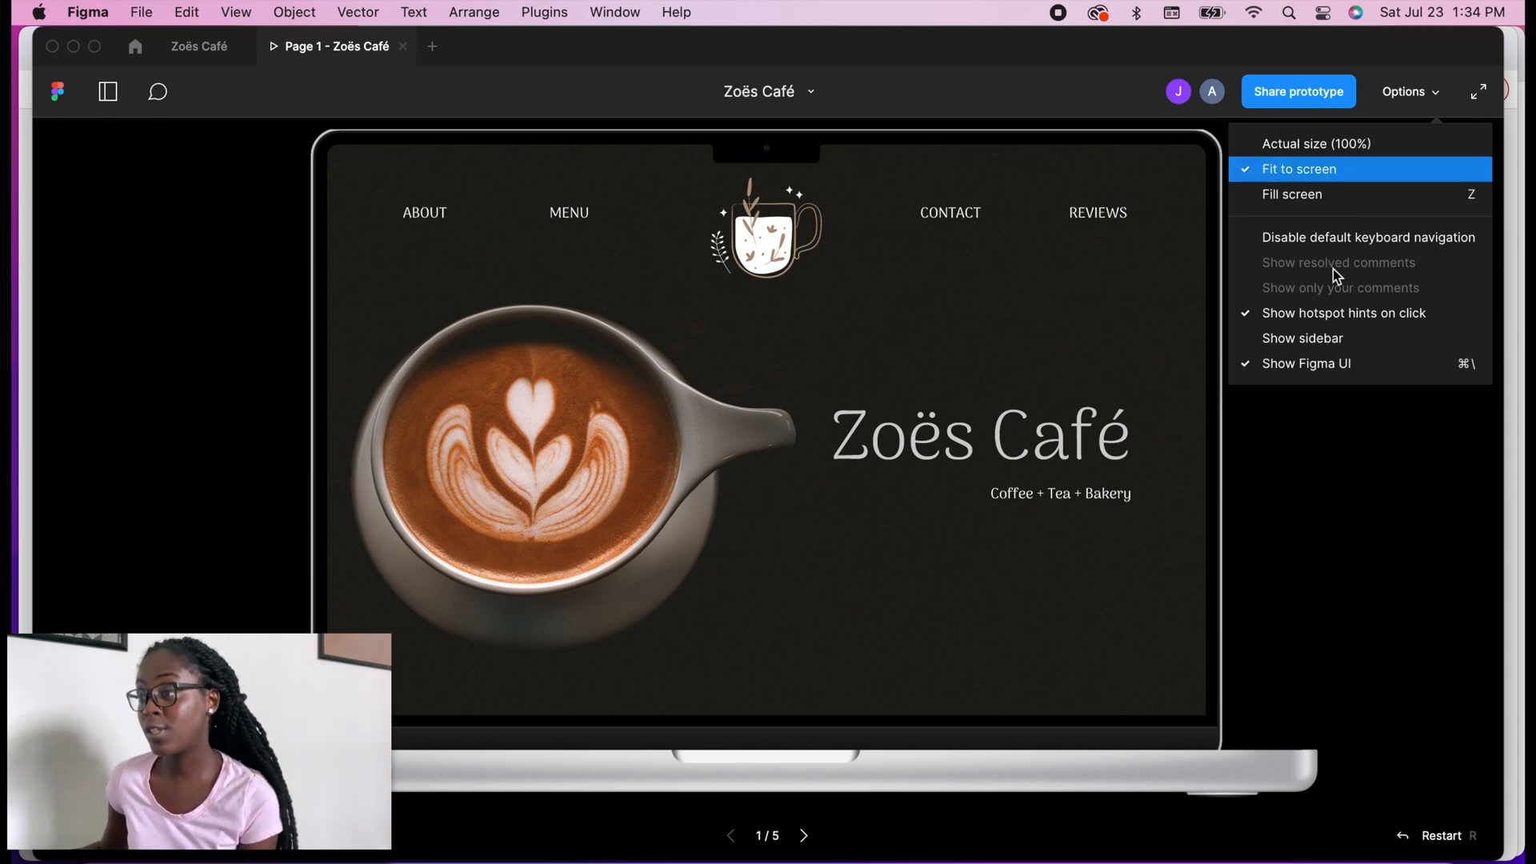
click(1154, 361)
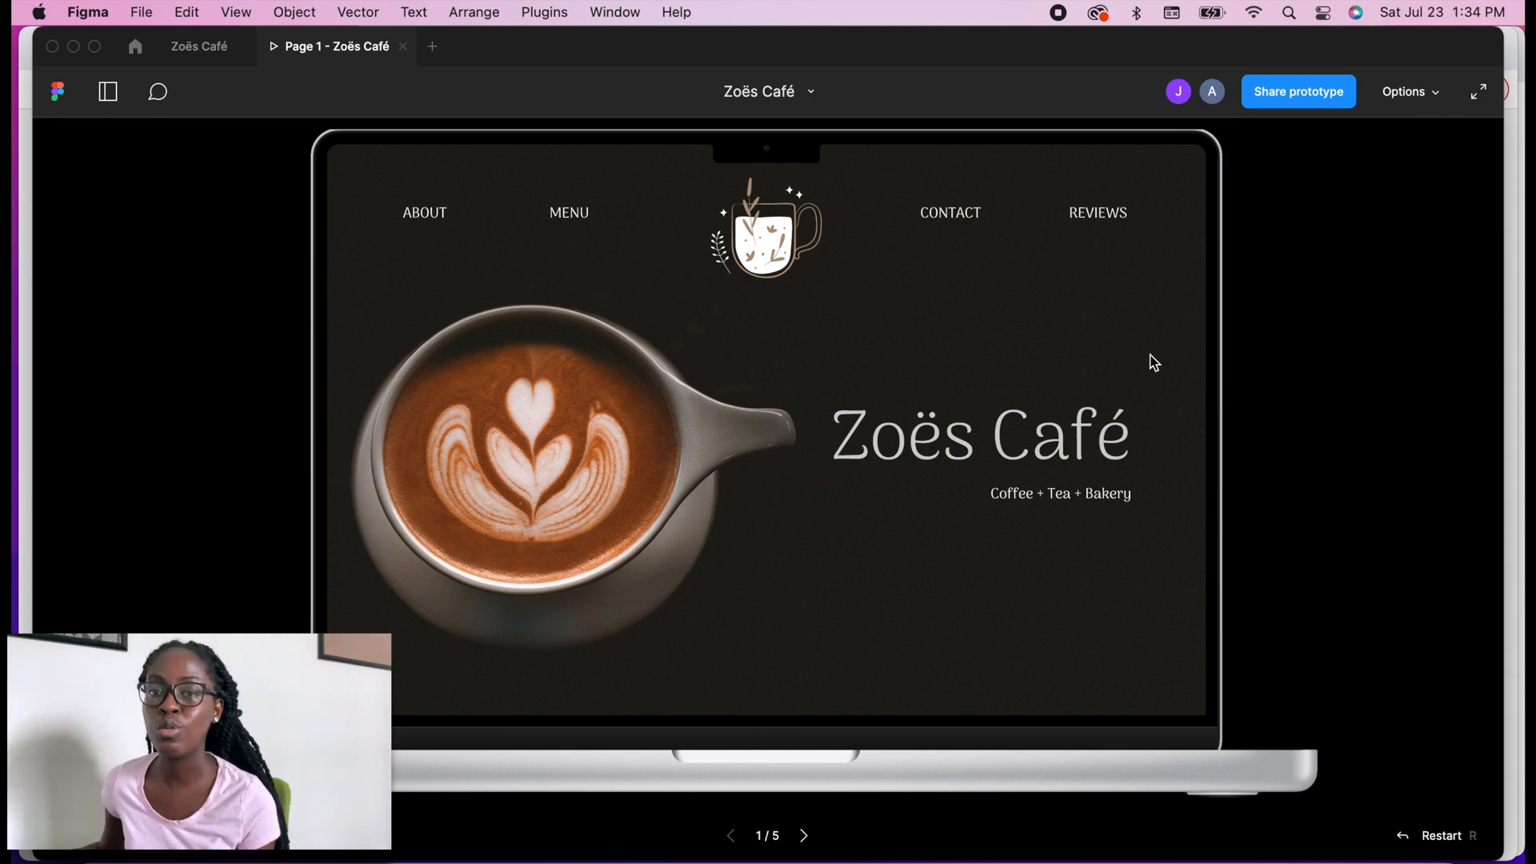
mouse_move(874, 719)
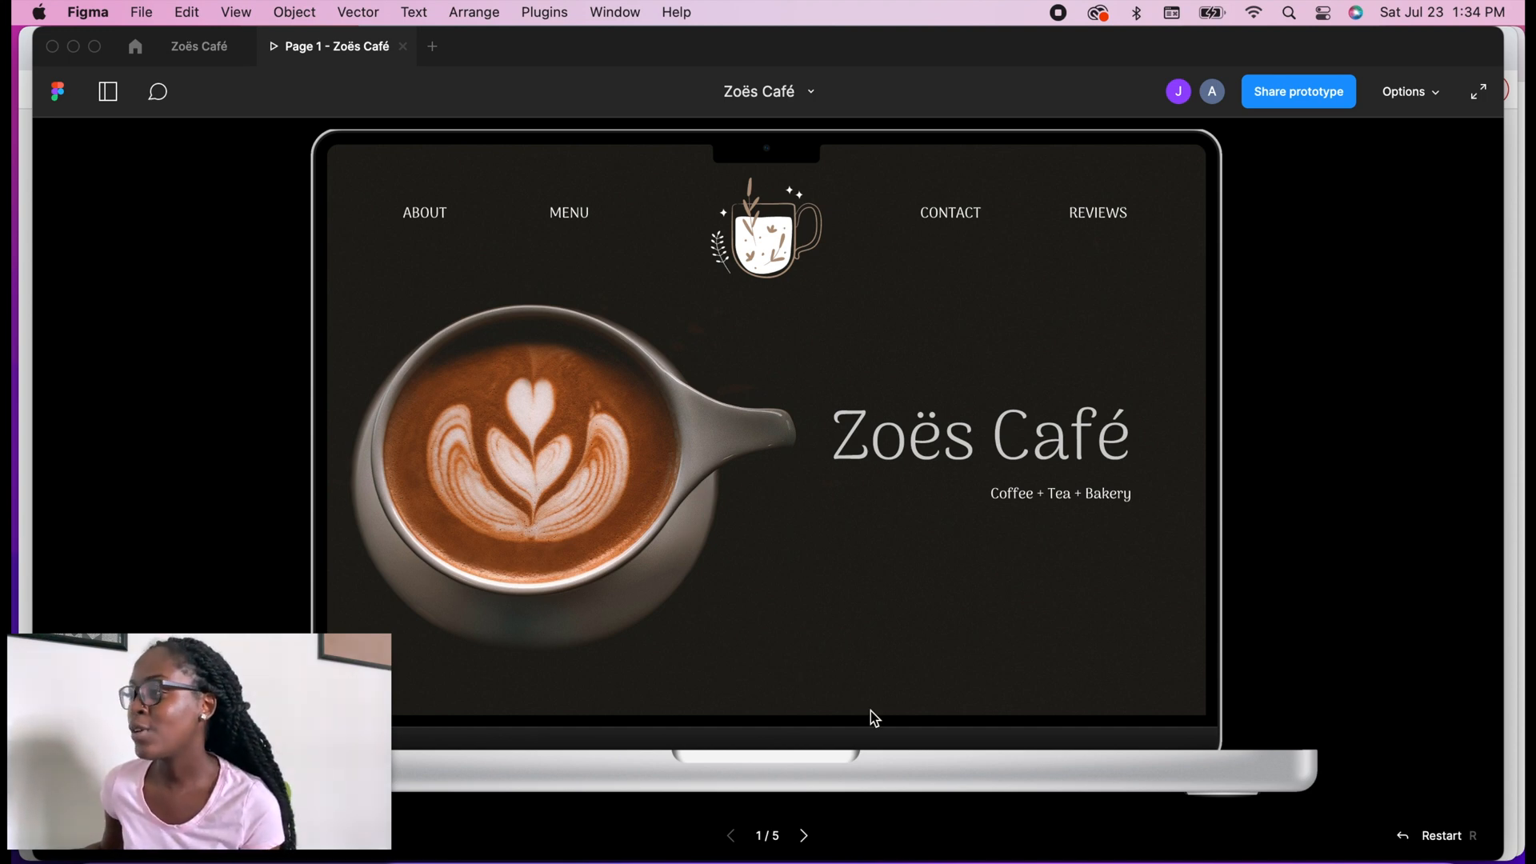
mouse_move(836, 122)
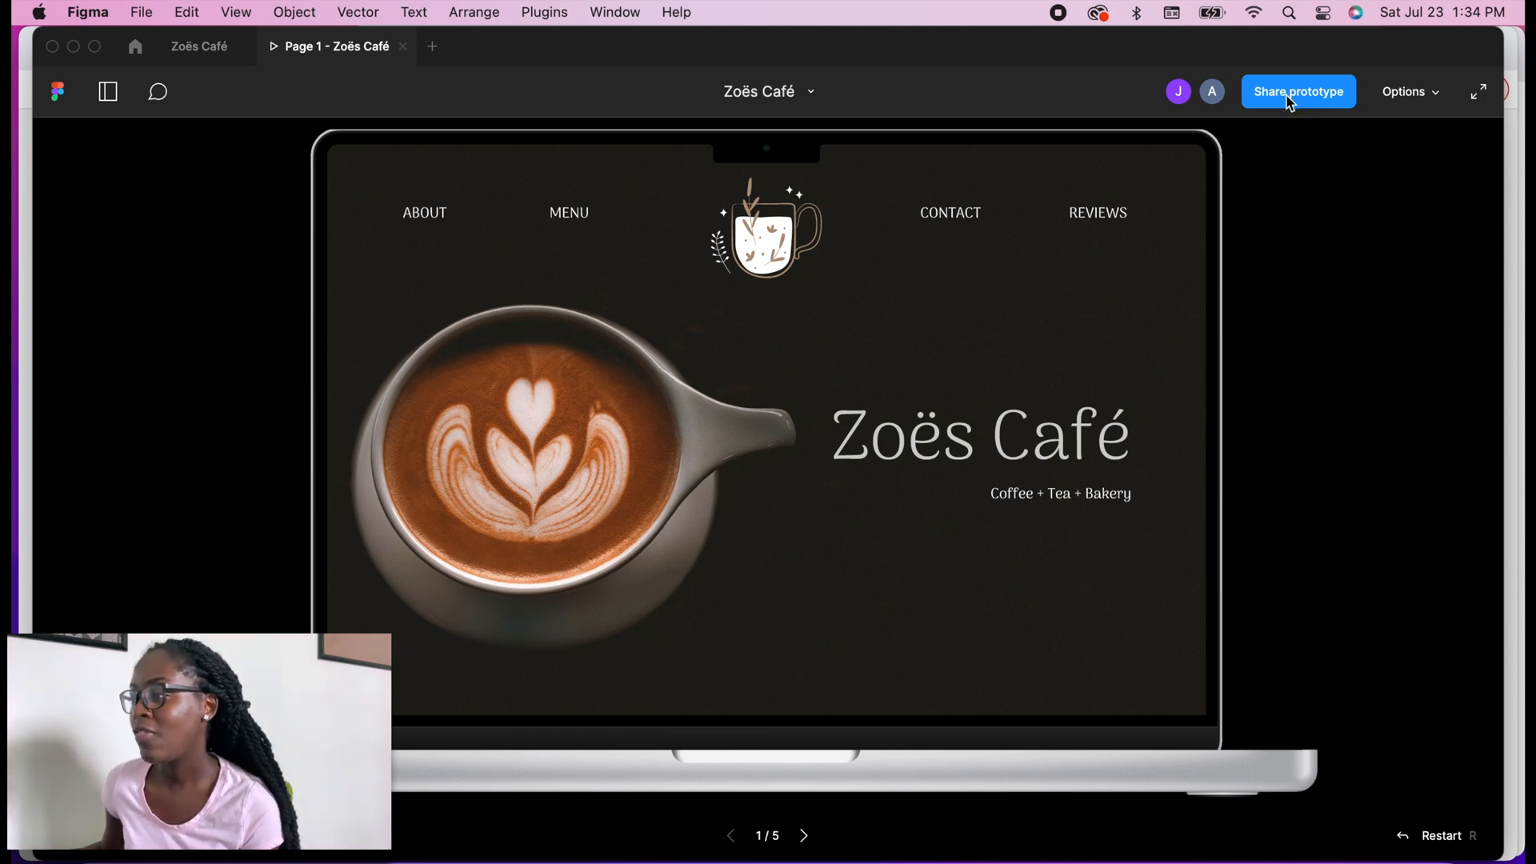
Step: From Share prototype, keep invitees at 'can view' and copy the public embed code
click(1298, 91)
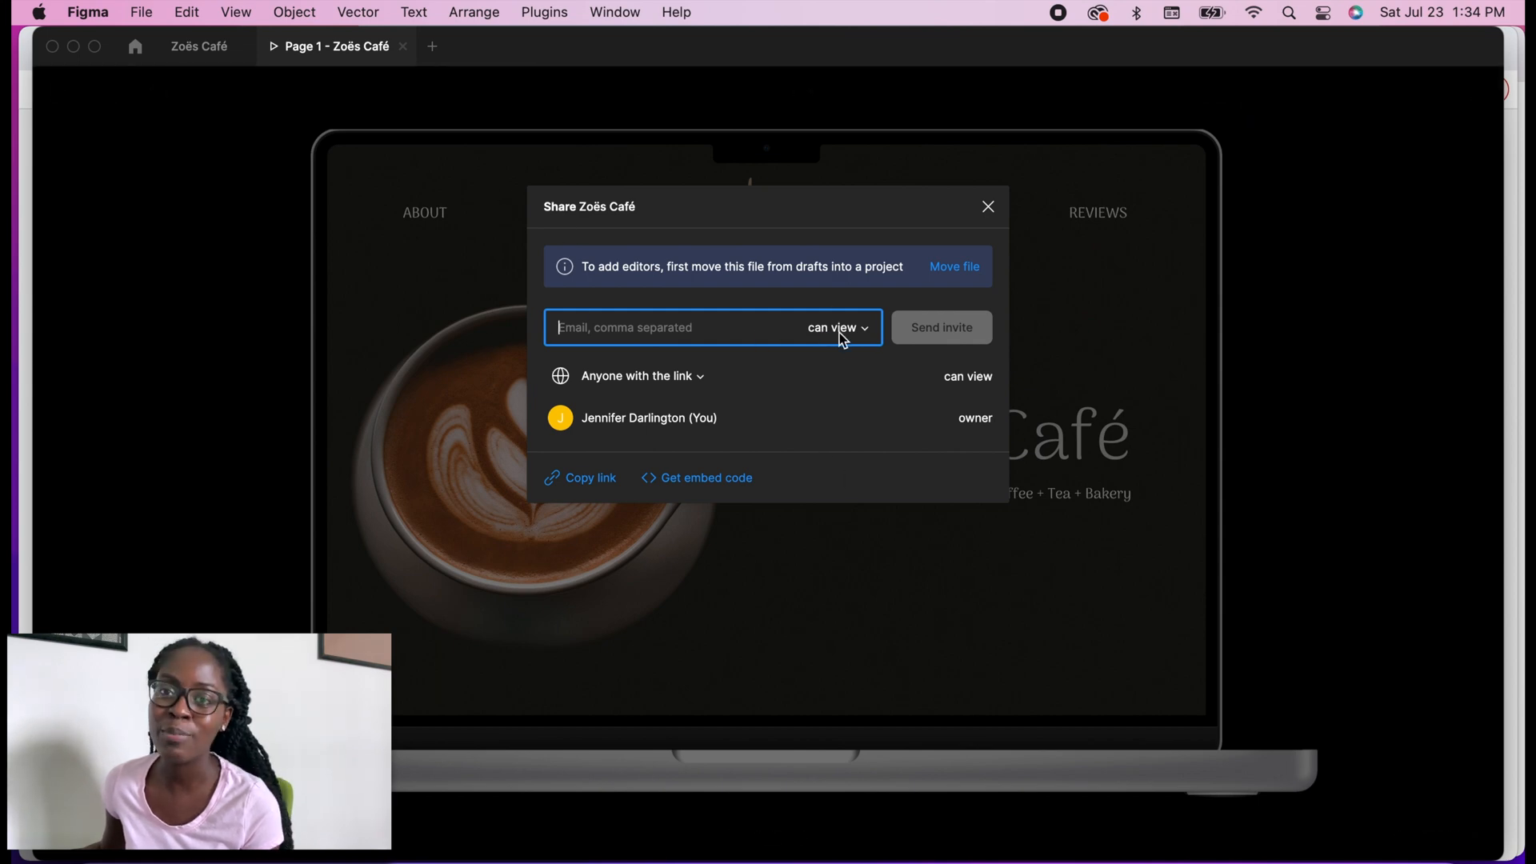
click(832, 327)
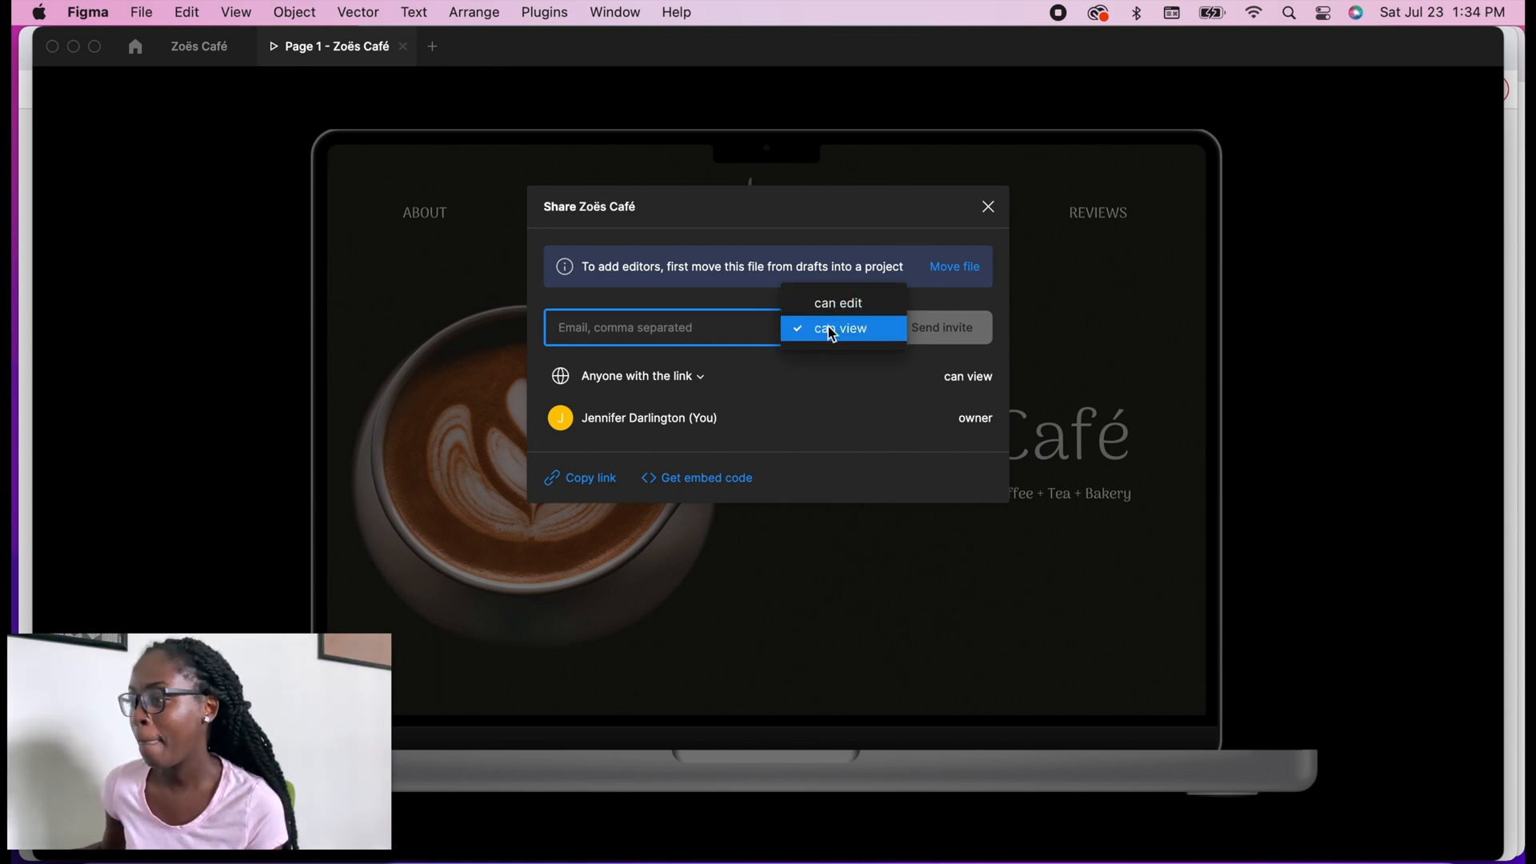
click(841, 328)
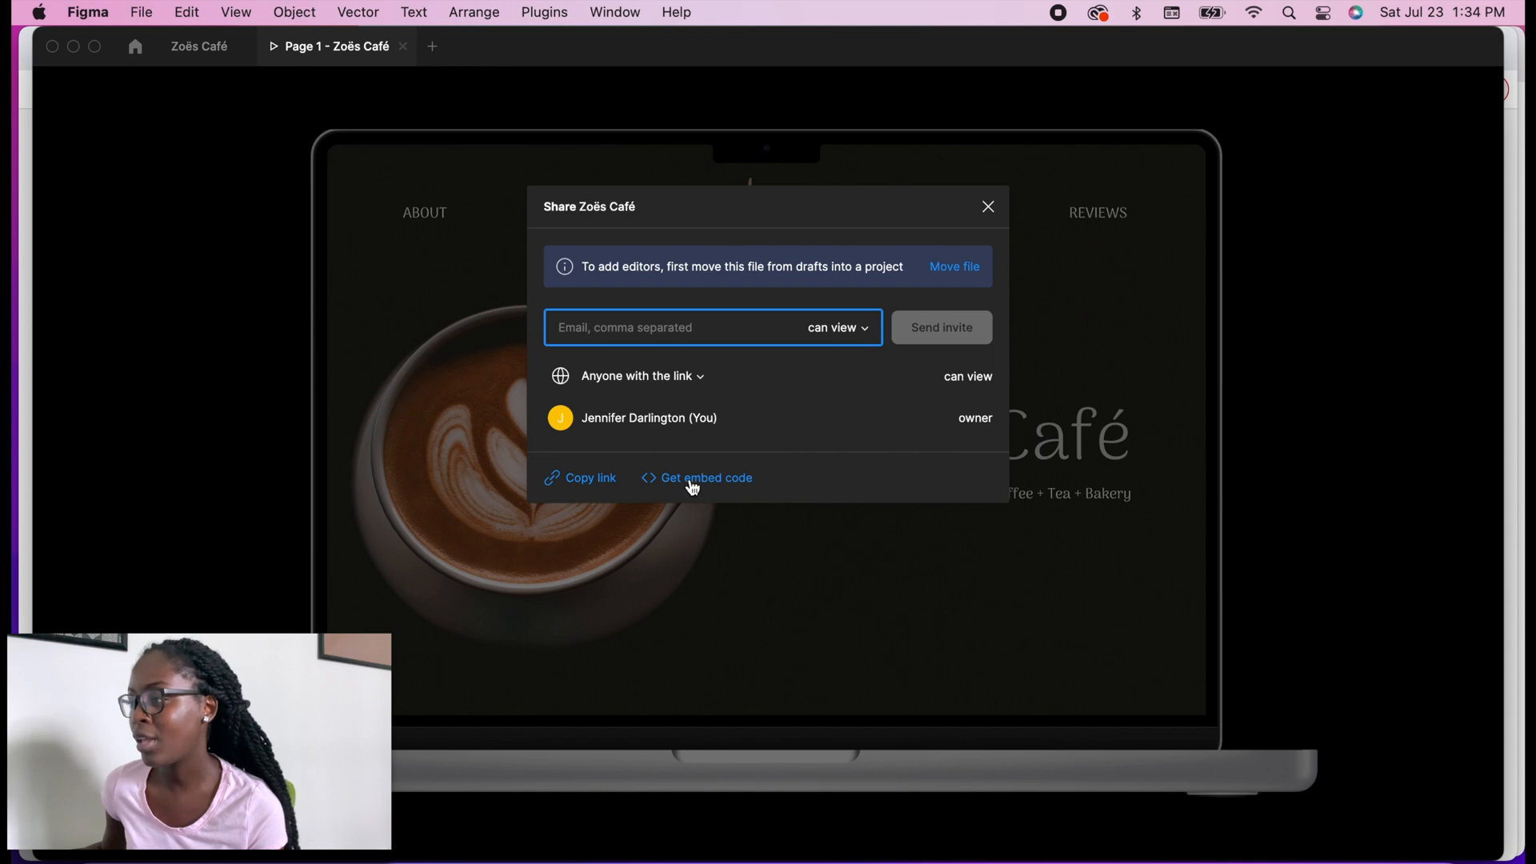
click(706, 477)
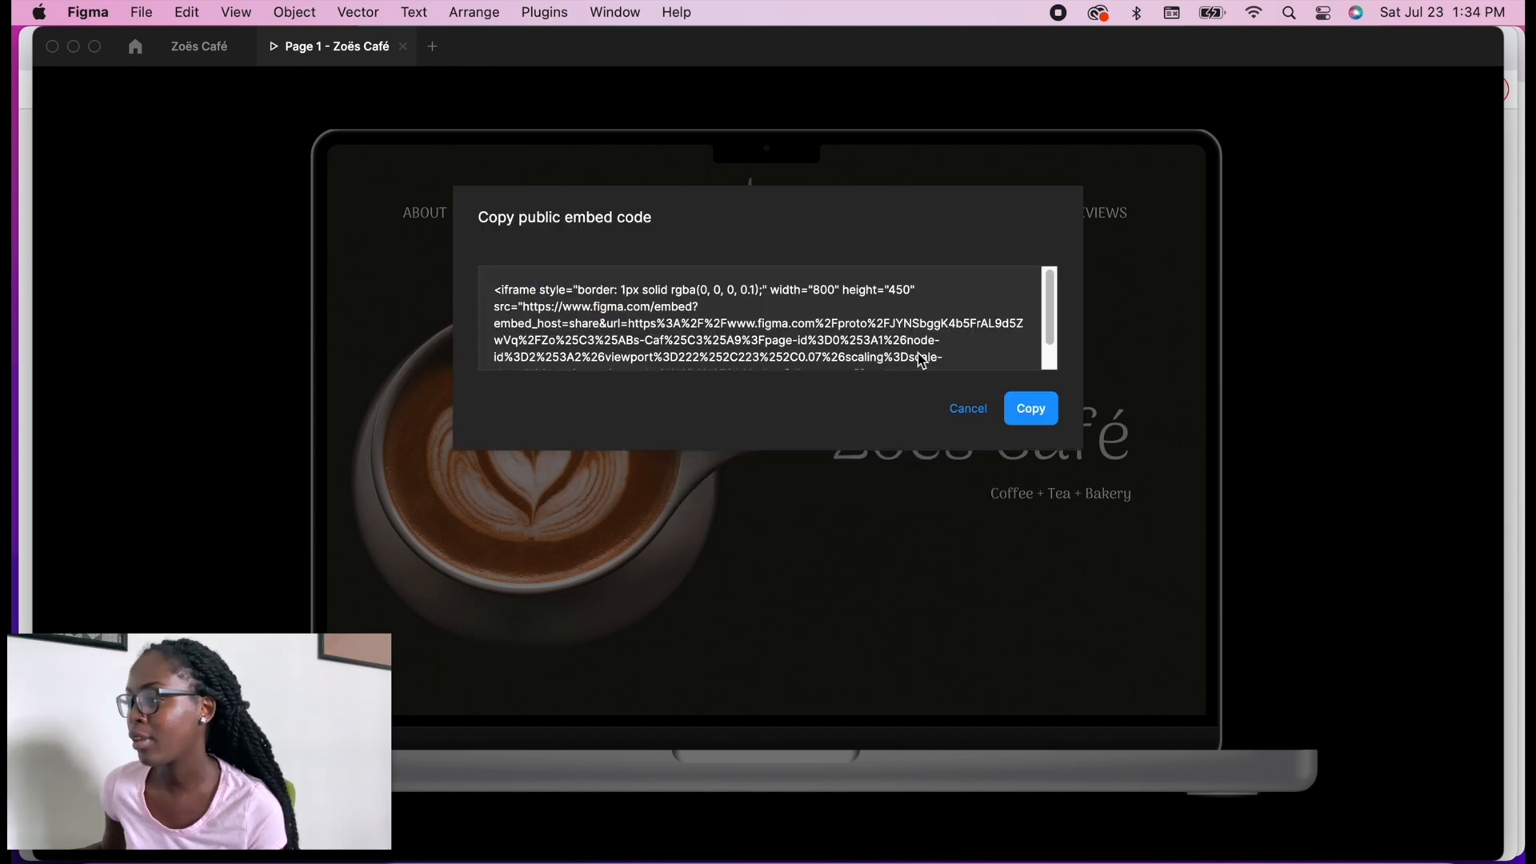
click(1029, 408)
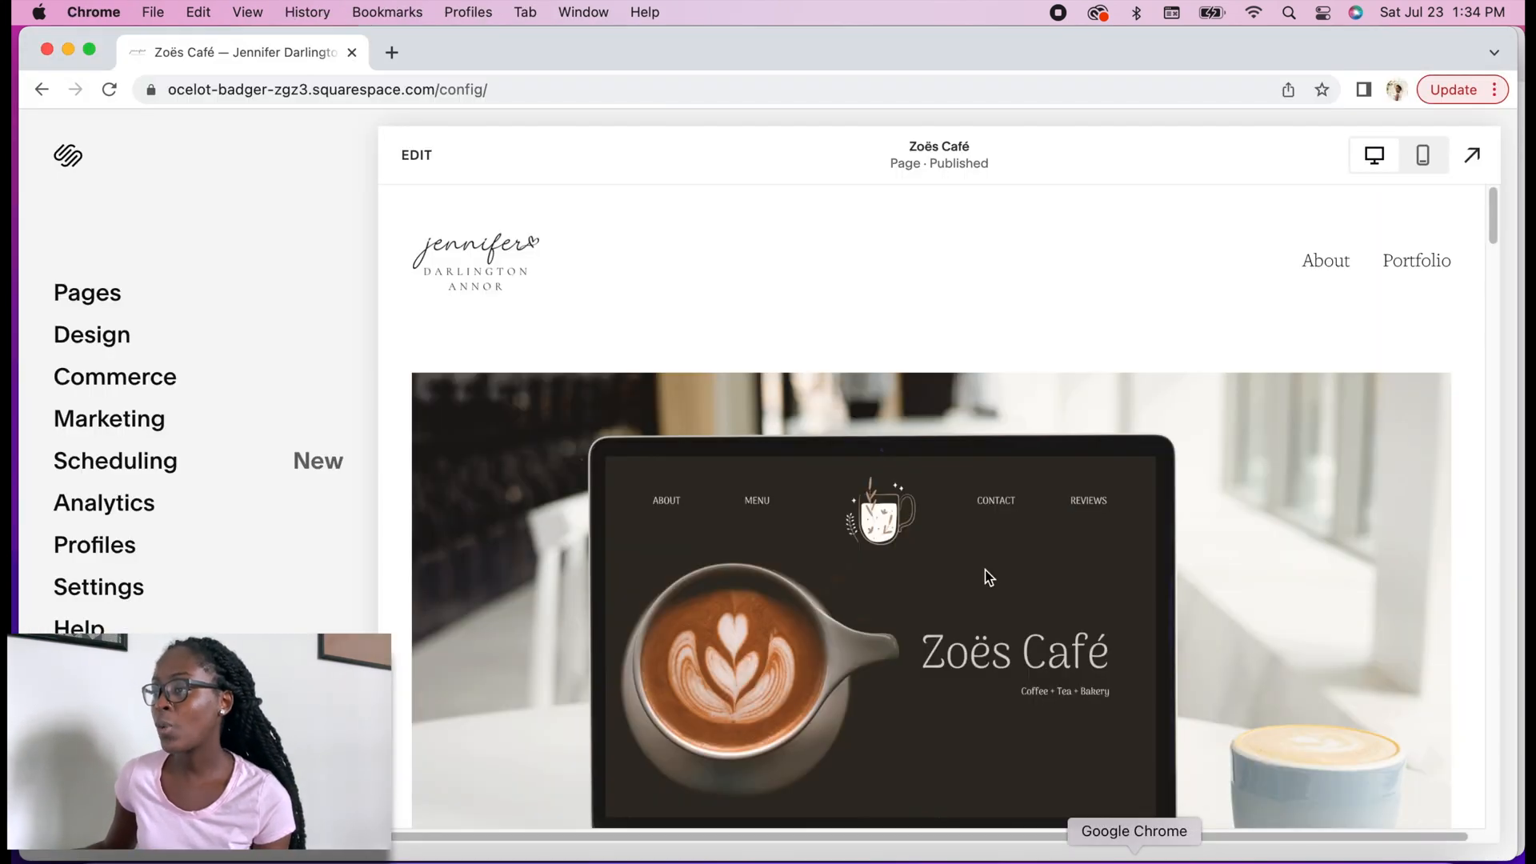
Step: Enter edit mode on the Zoës Café page and scroll to the Interactive Prototype section
scroll(down, 3)
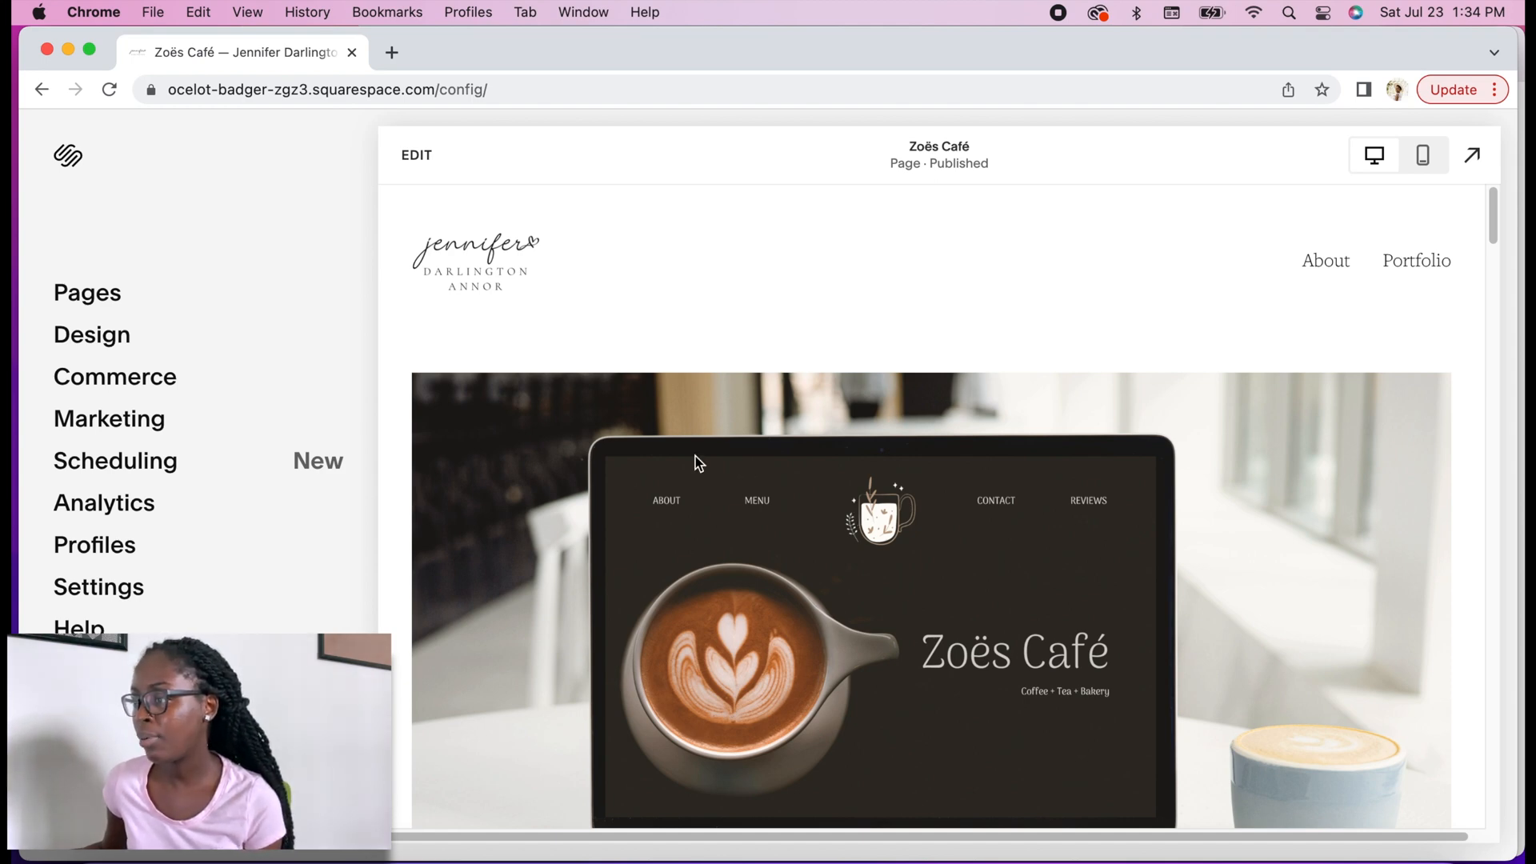
scroll(down, 3)
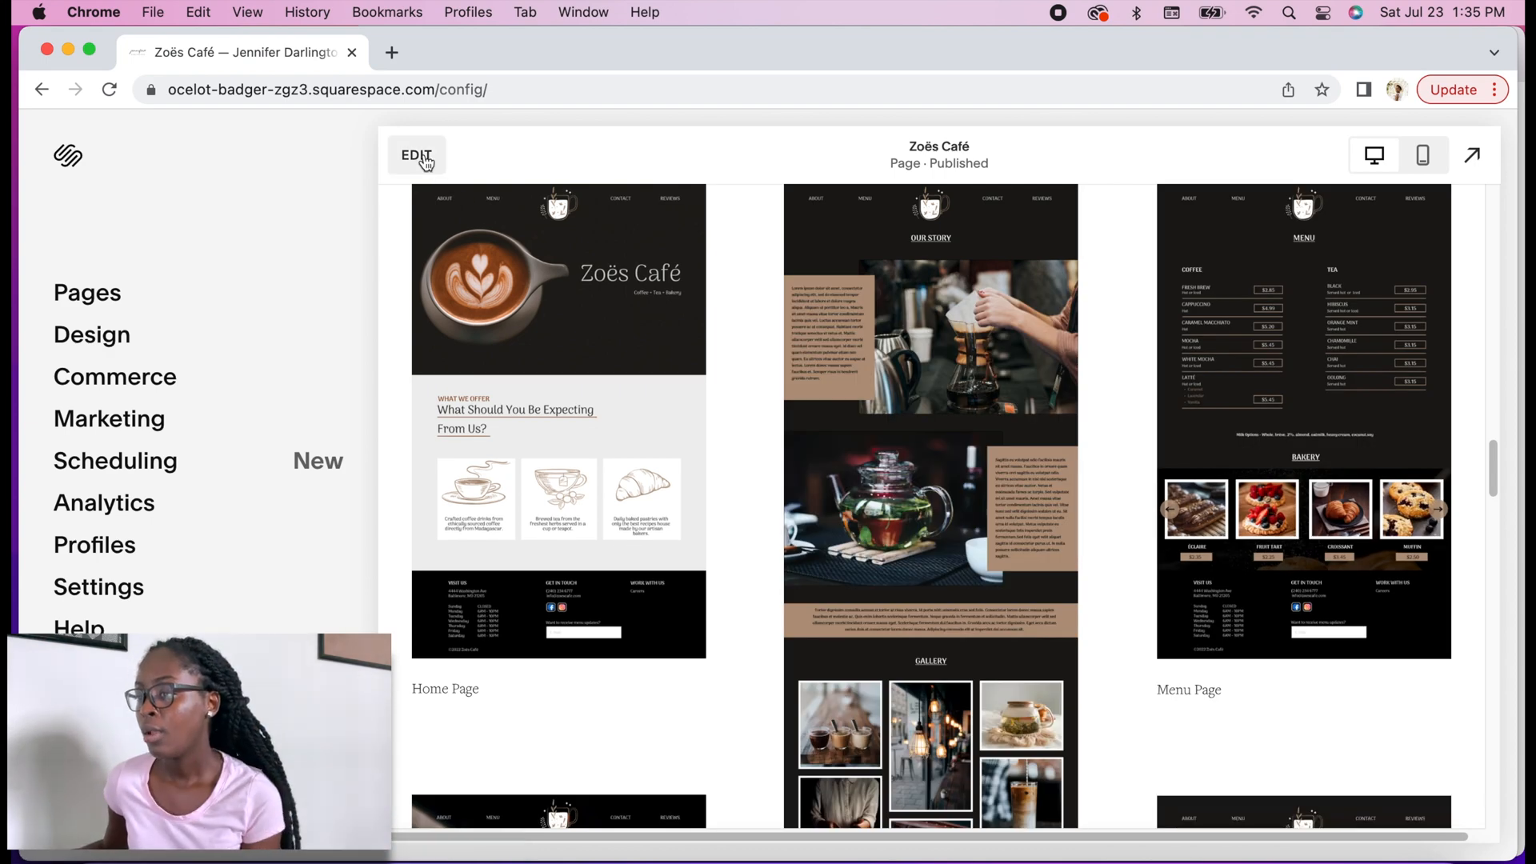
click(416, 156)
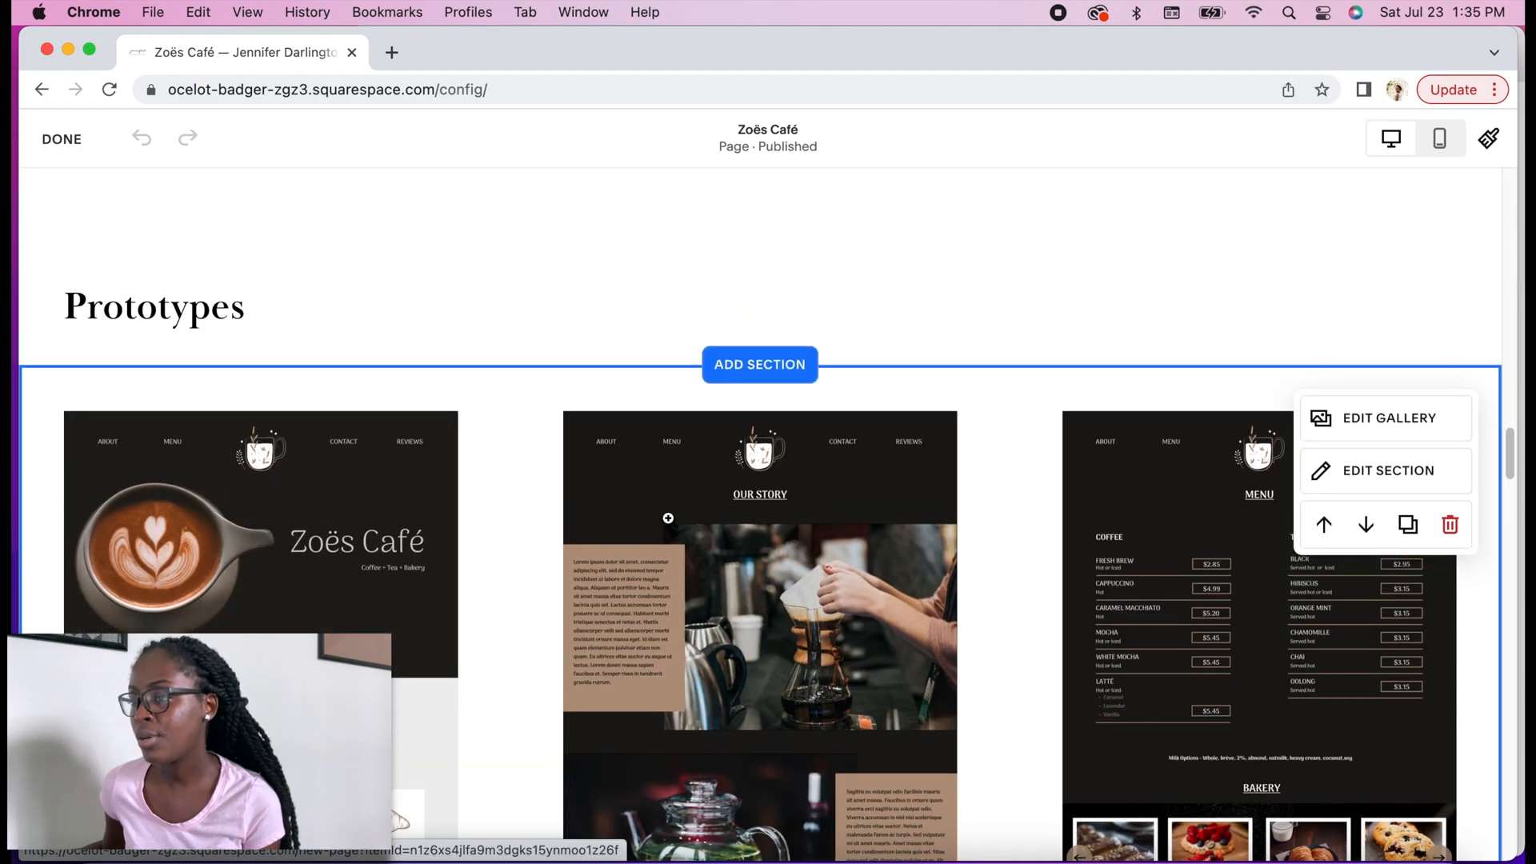
scroll(down, 3)
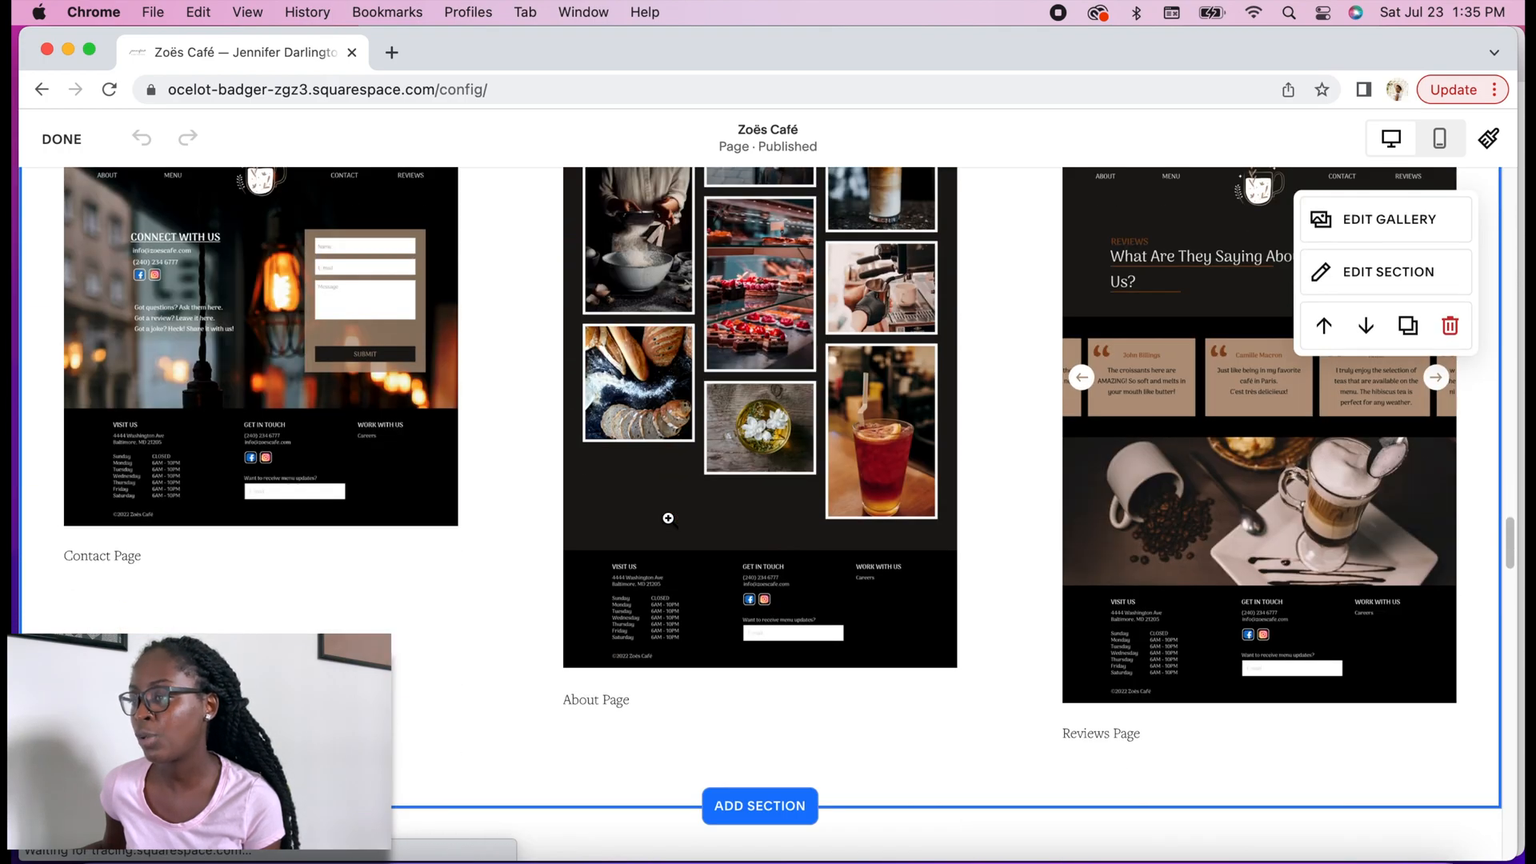
scroll(down, 3)
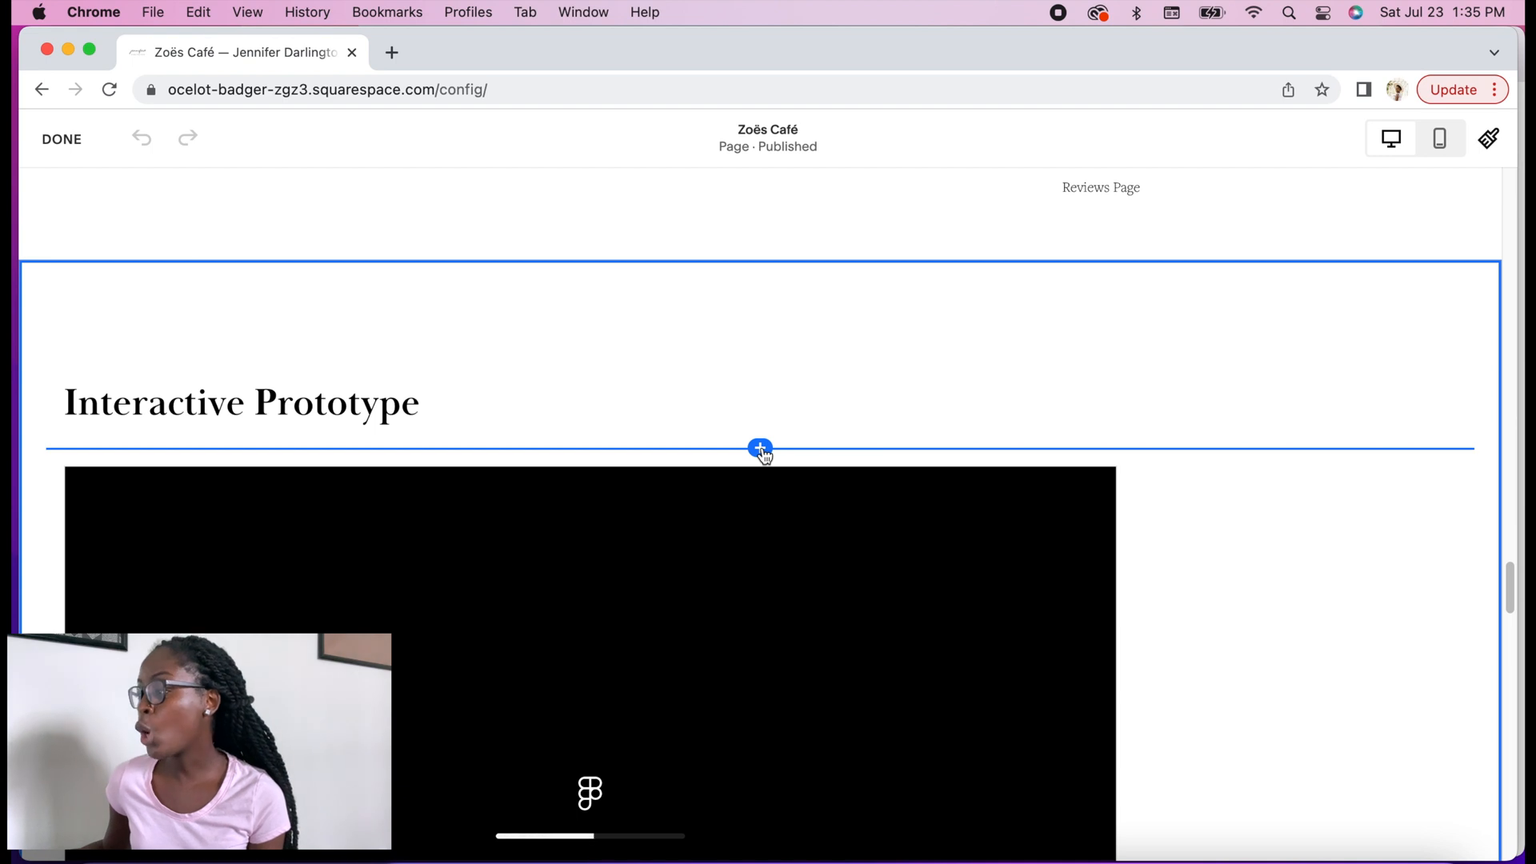
Step: Add an Embed block under Interactive Prototype and paste the Figma iframe code into it
click(761, 448)
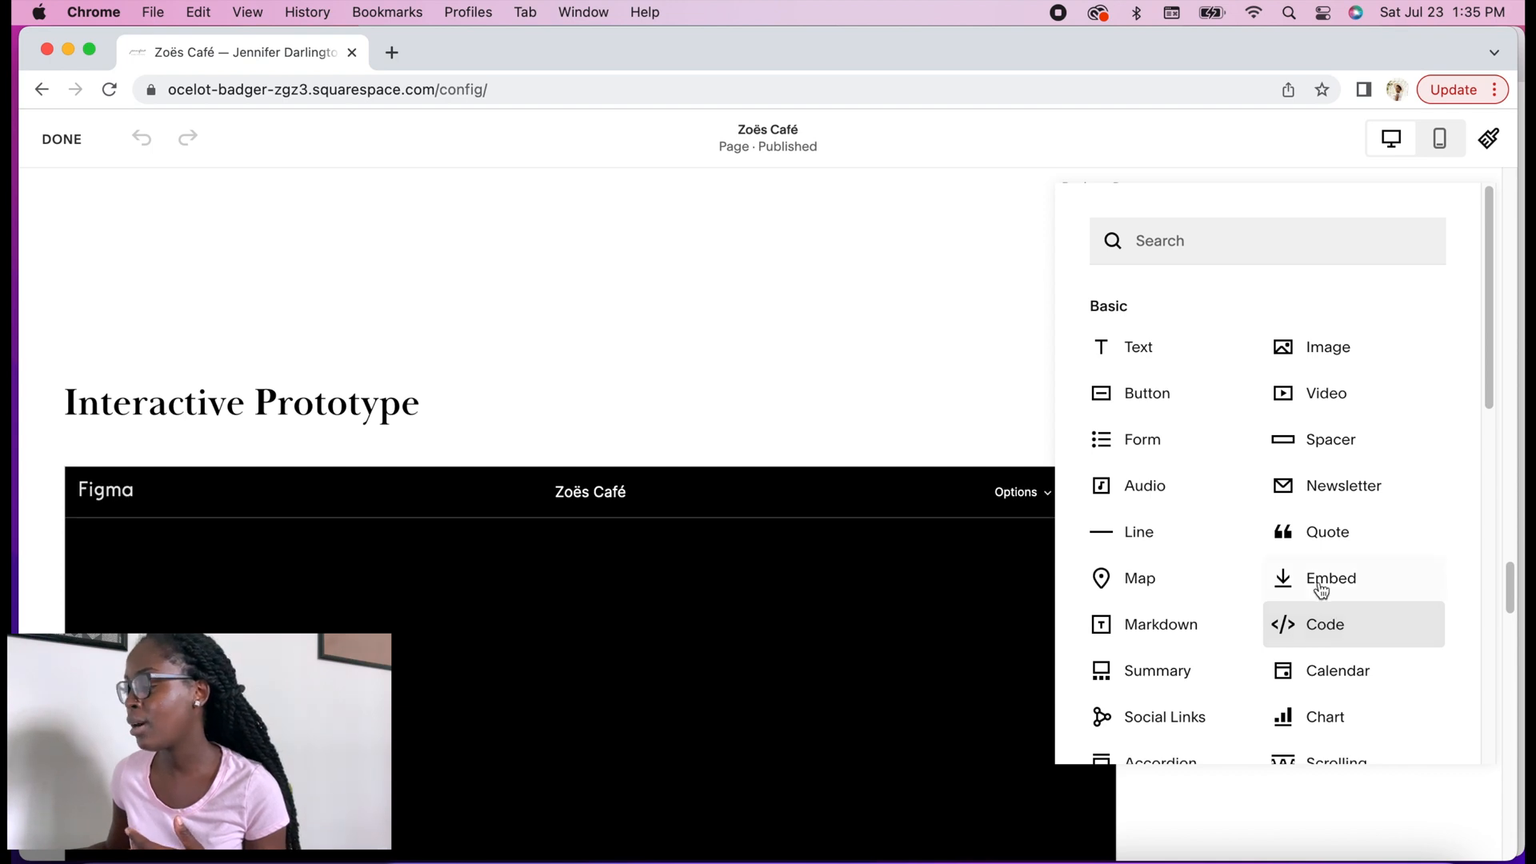
mouse_move(1329, 577)
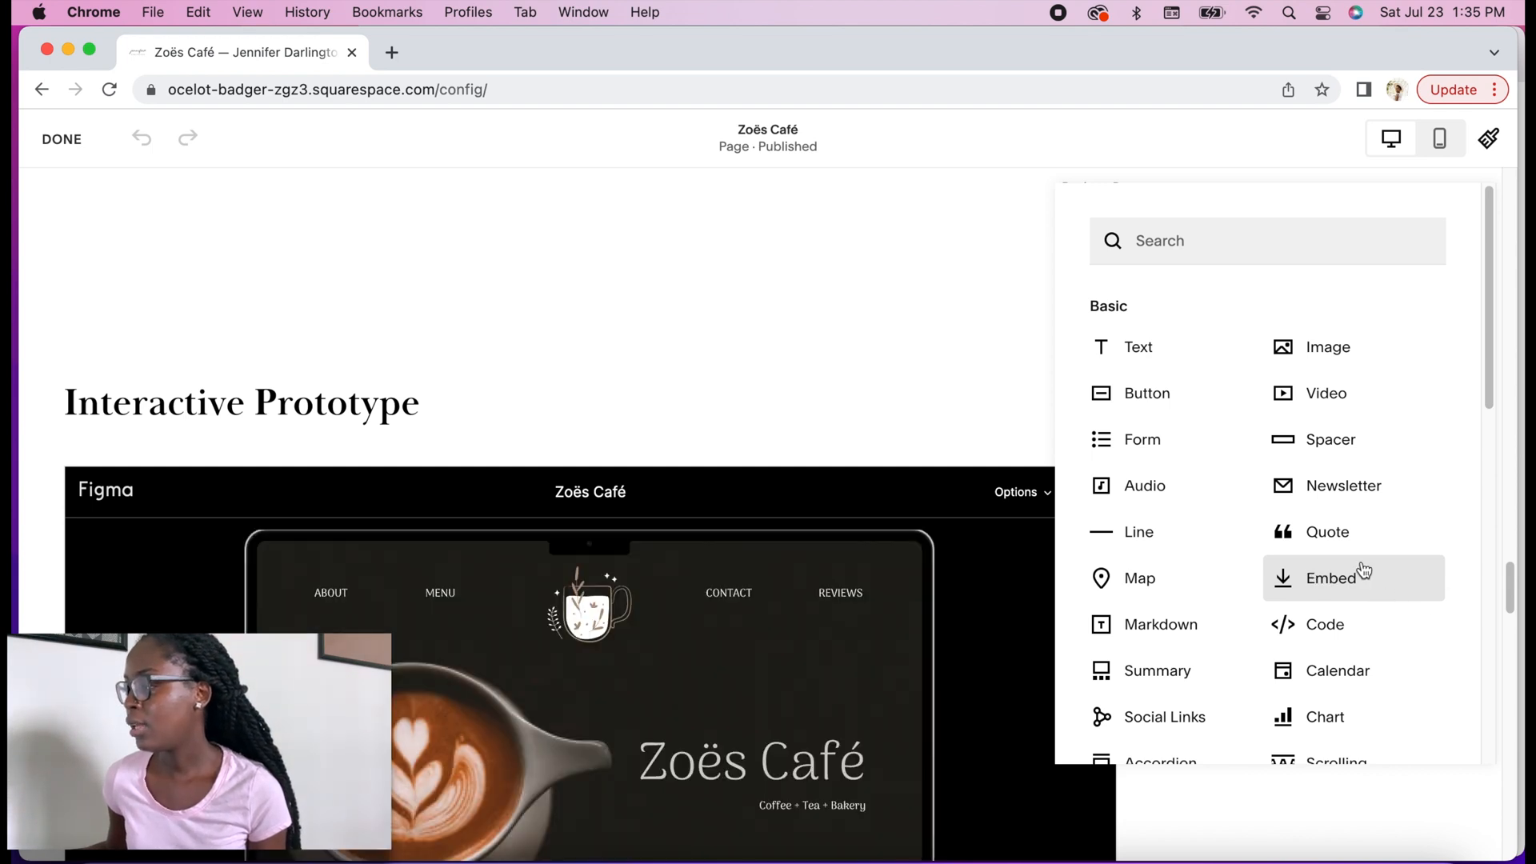
click(1330, 578)
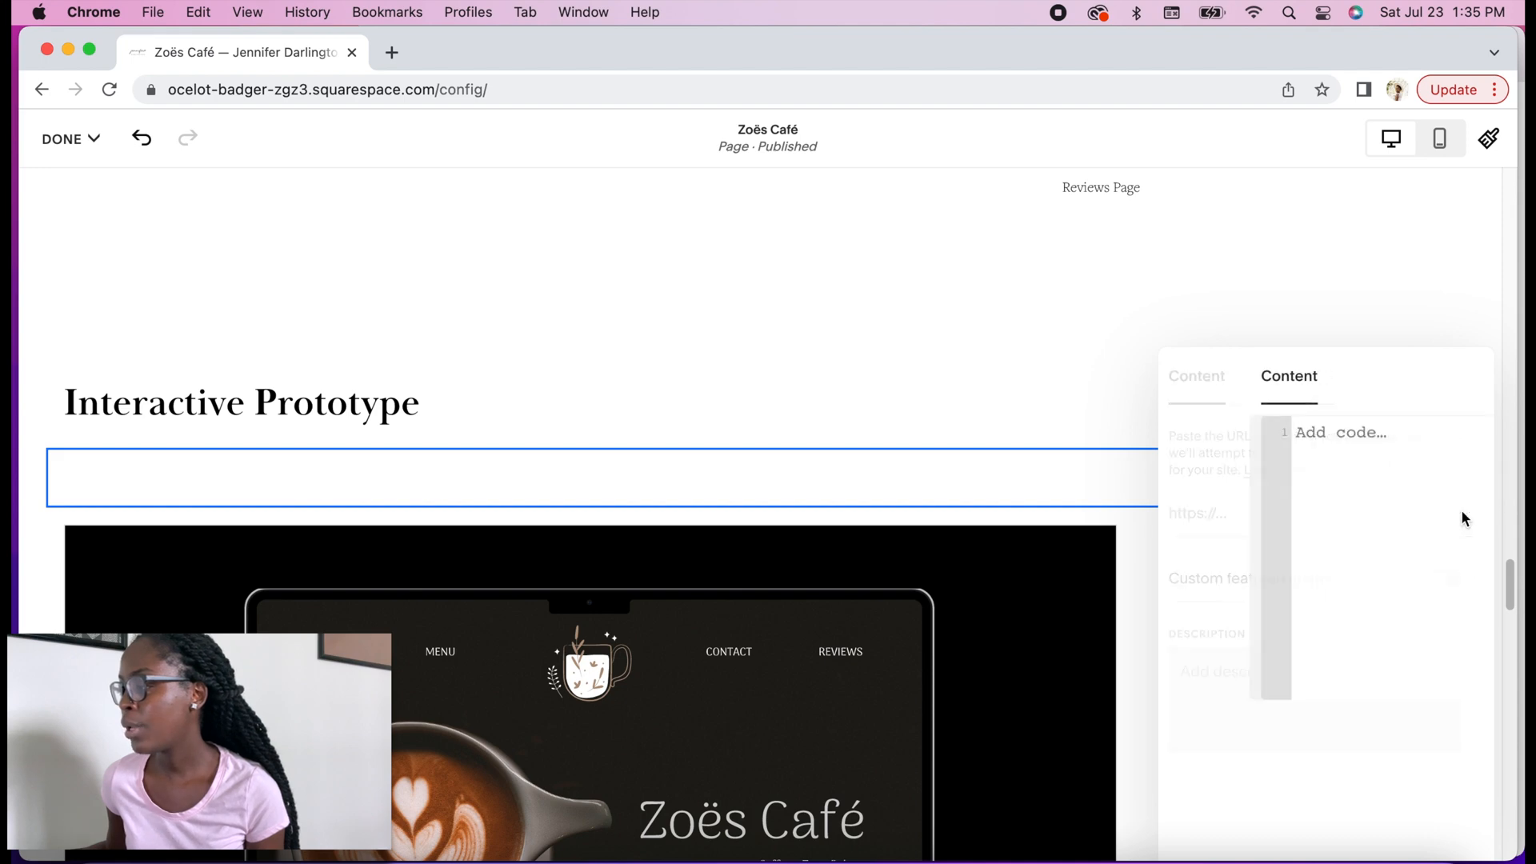
right_click(1265, 432)
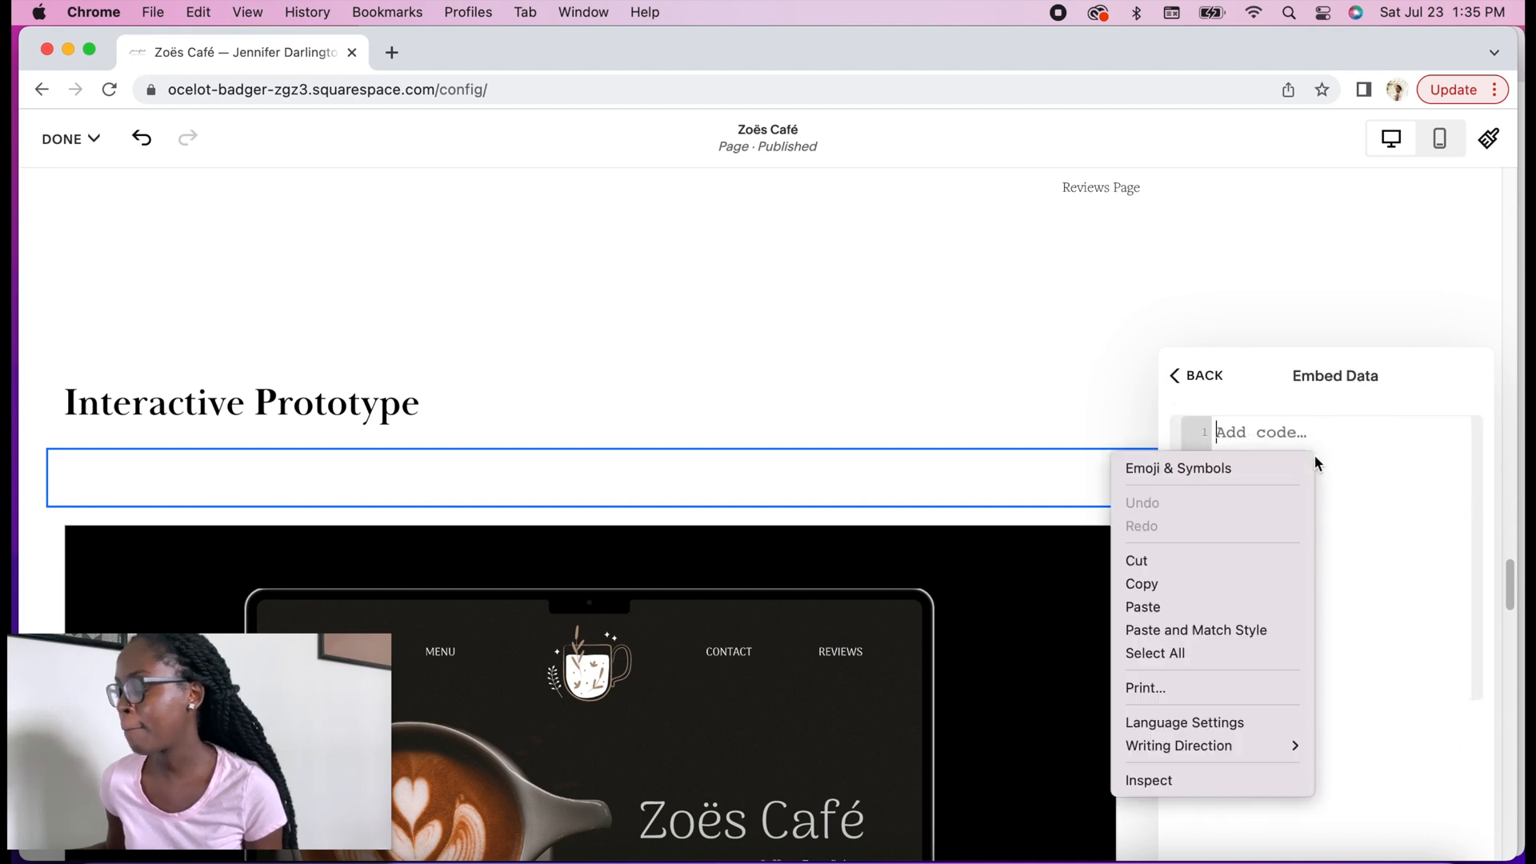
click(1142, 606)
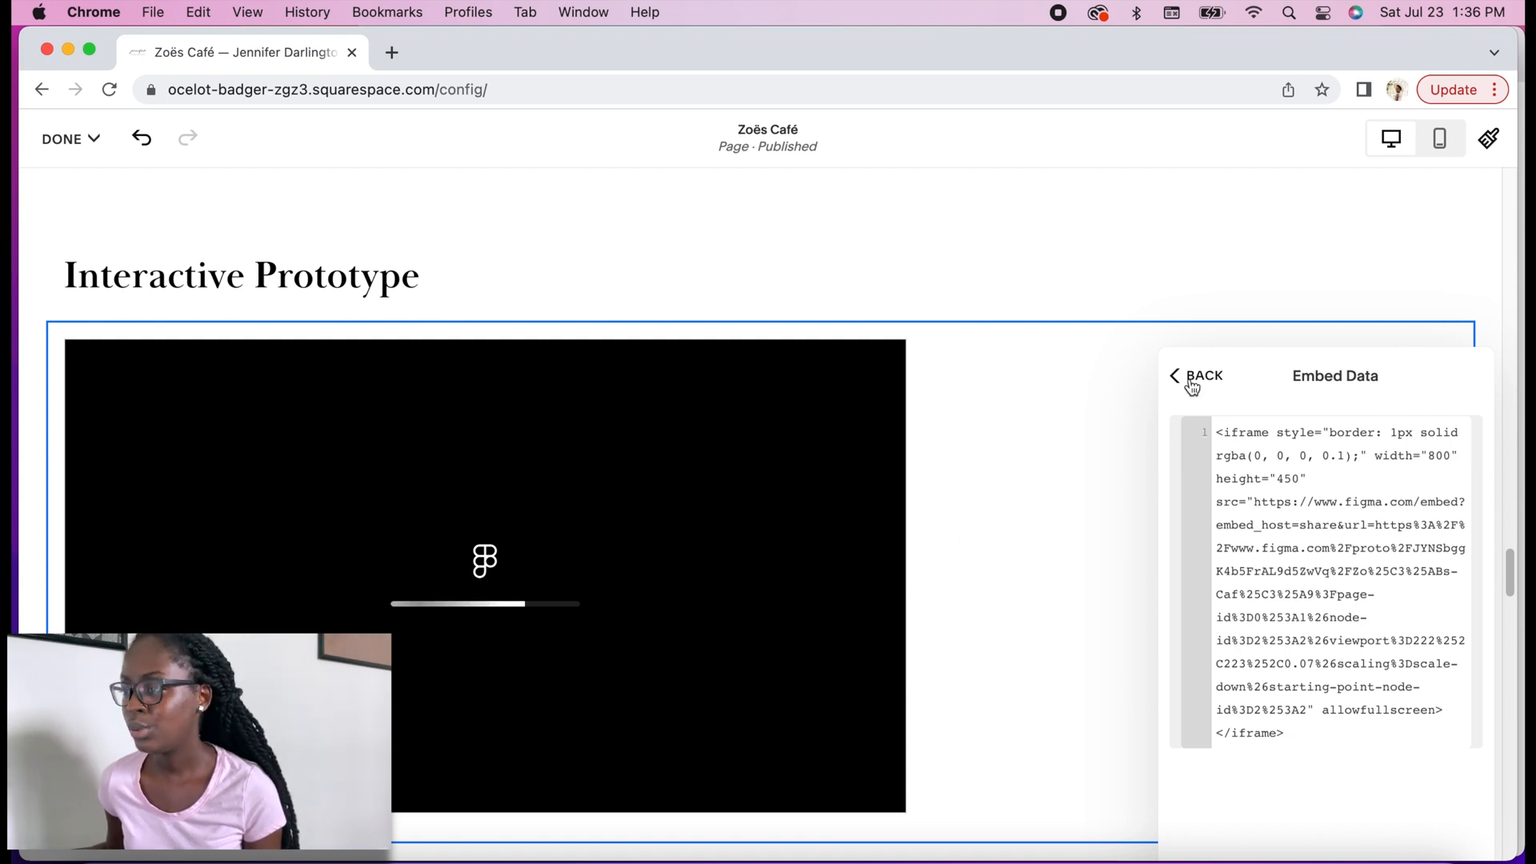
click(1199, 374)
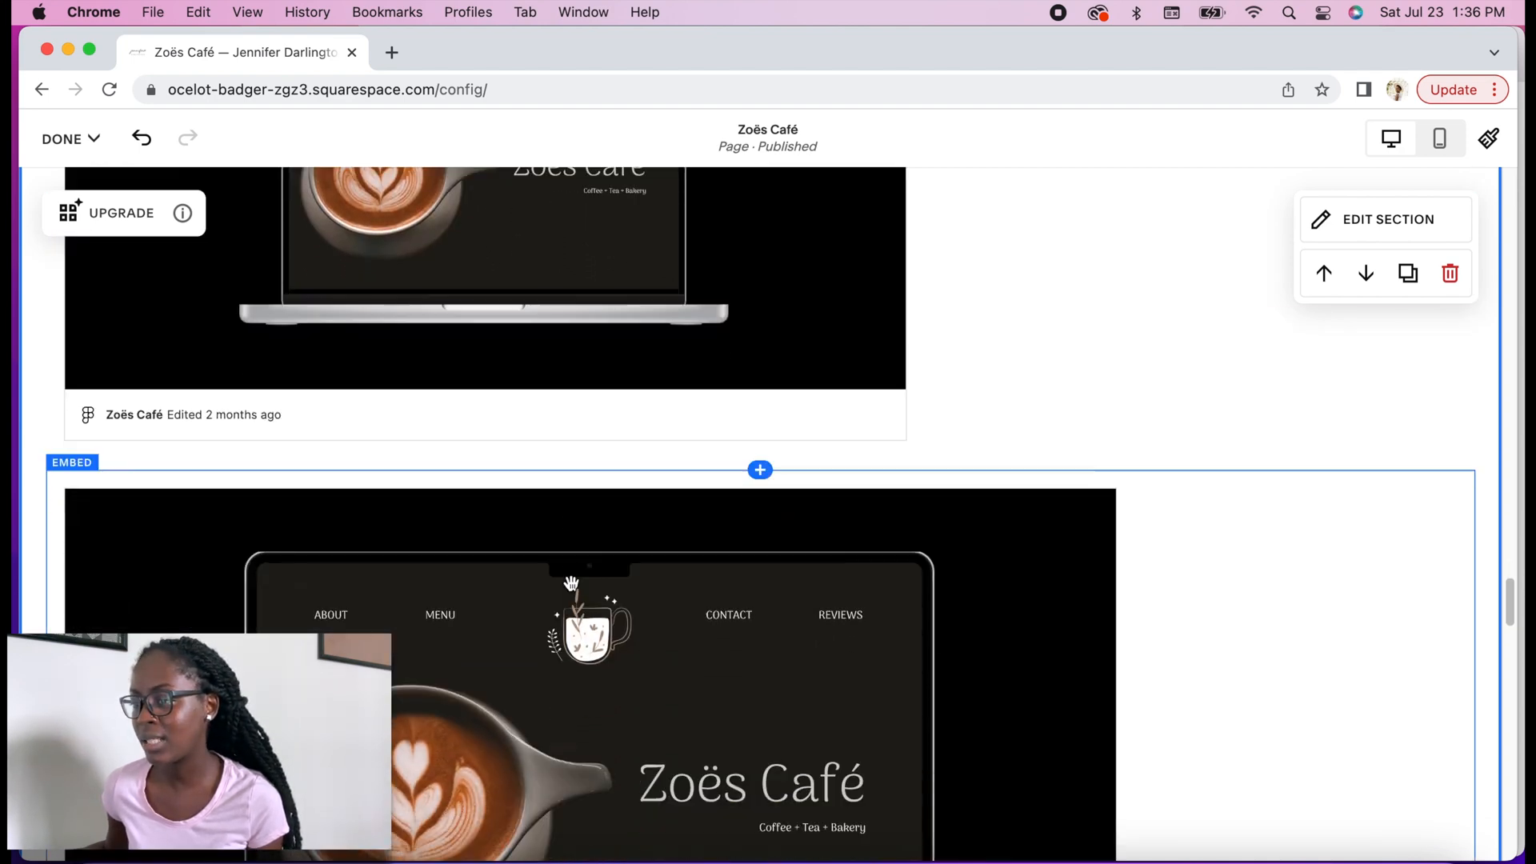
Step: Change the embed iframe to width 1000 and height 650 in the Embed Data code
scroll(down, 3)
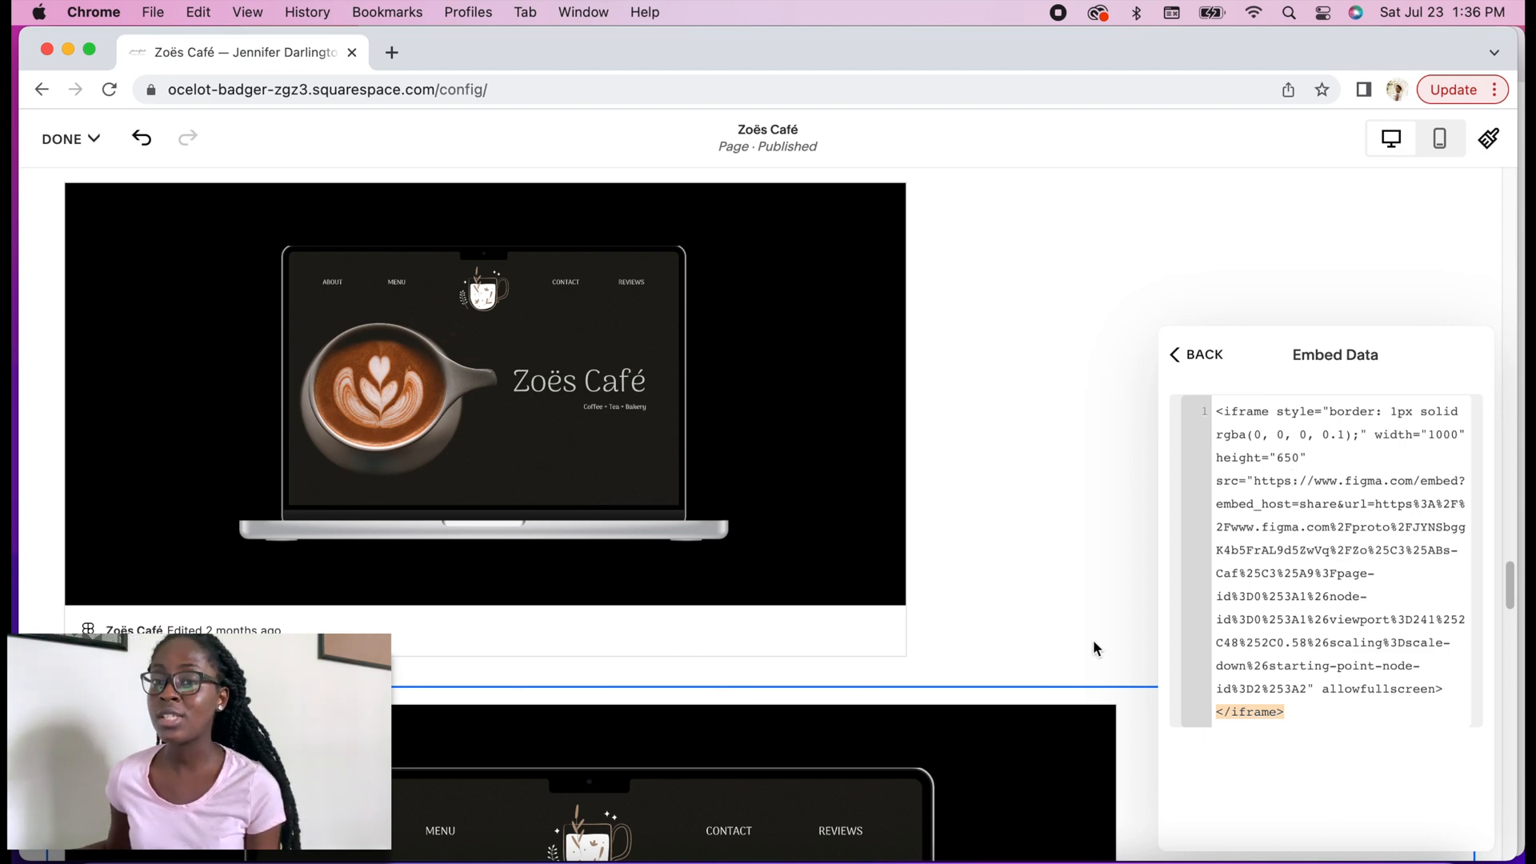
mouse_move(381, 427)
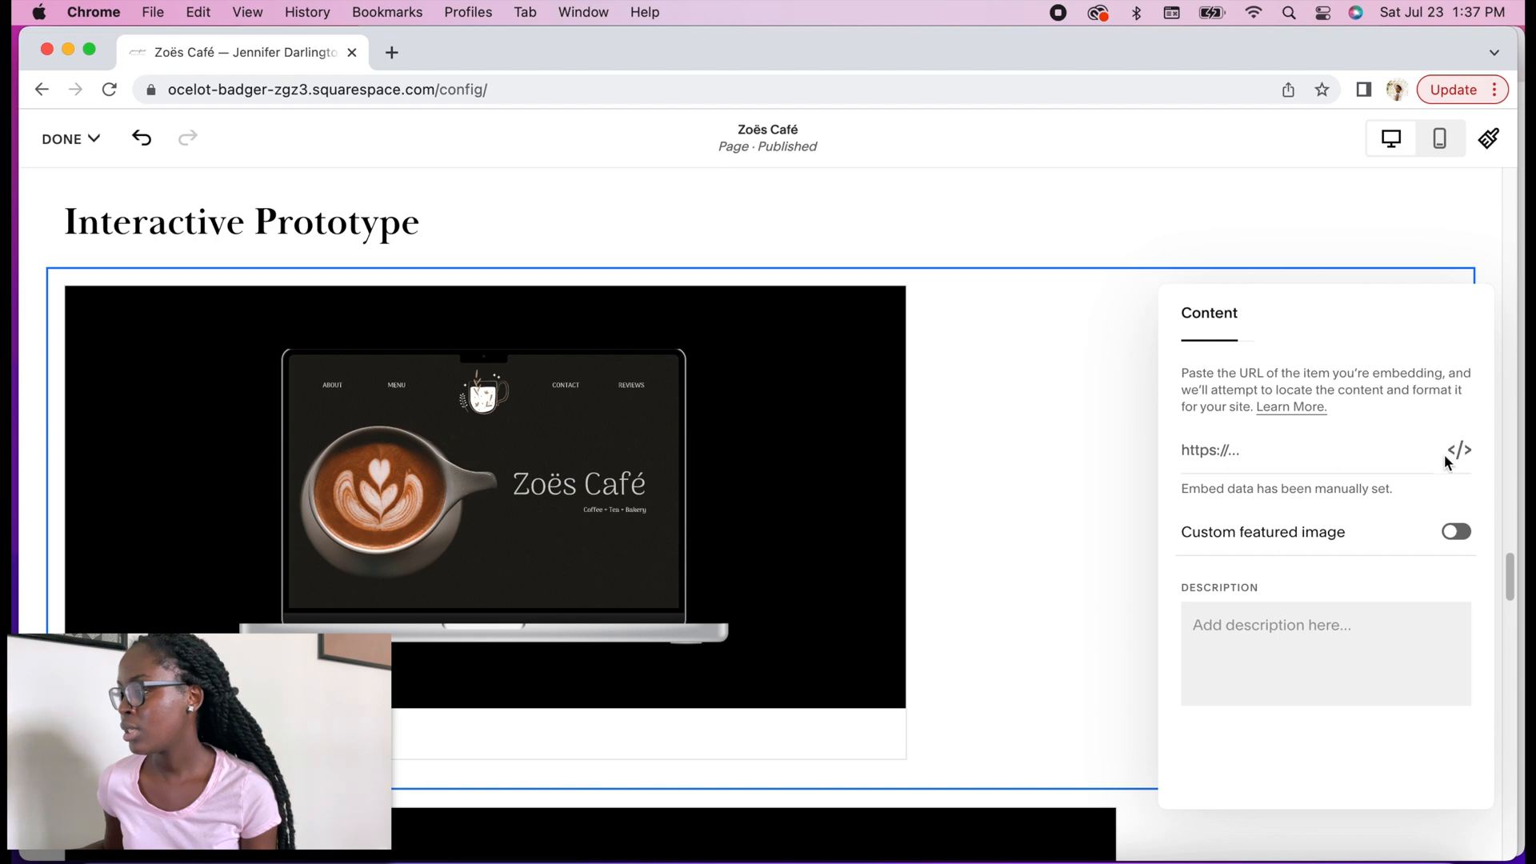
click(1460, 450)
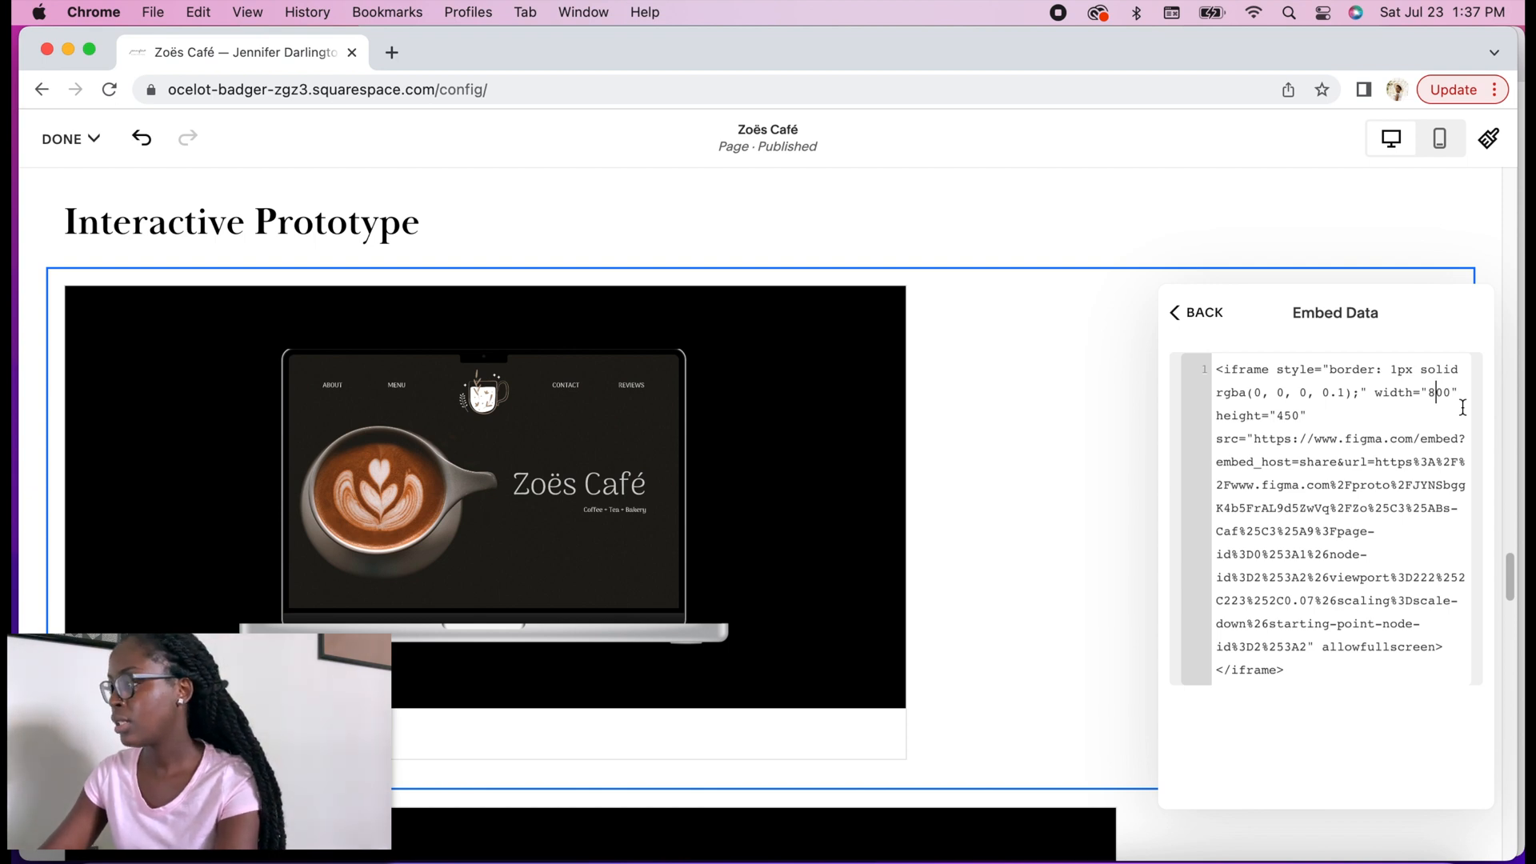
text(1000)
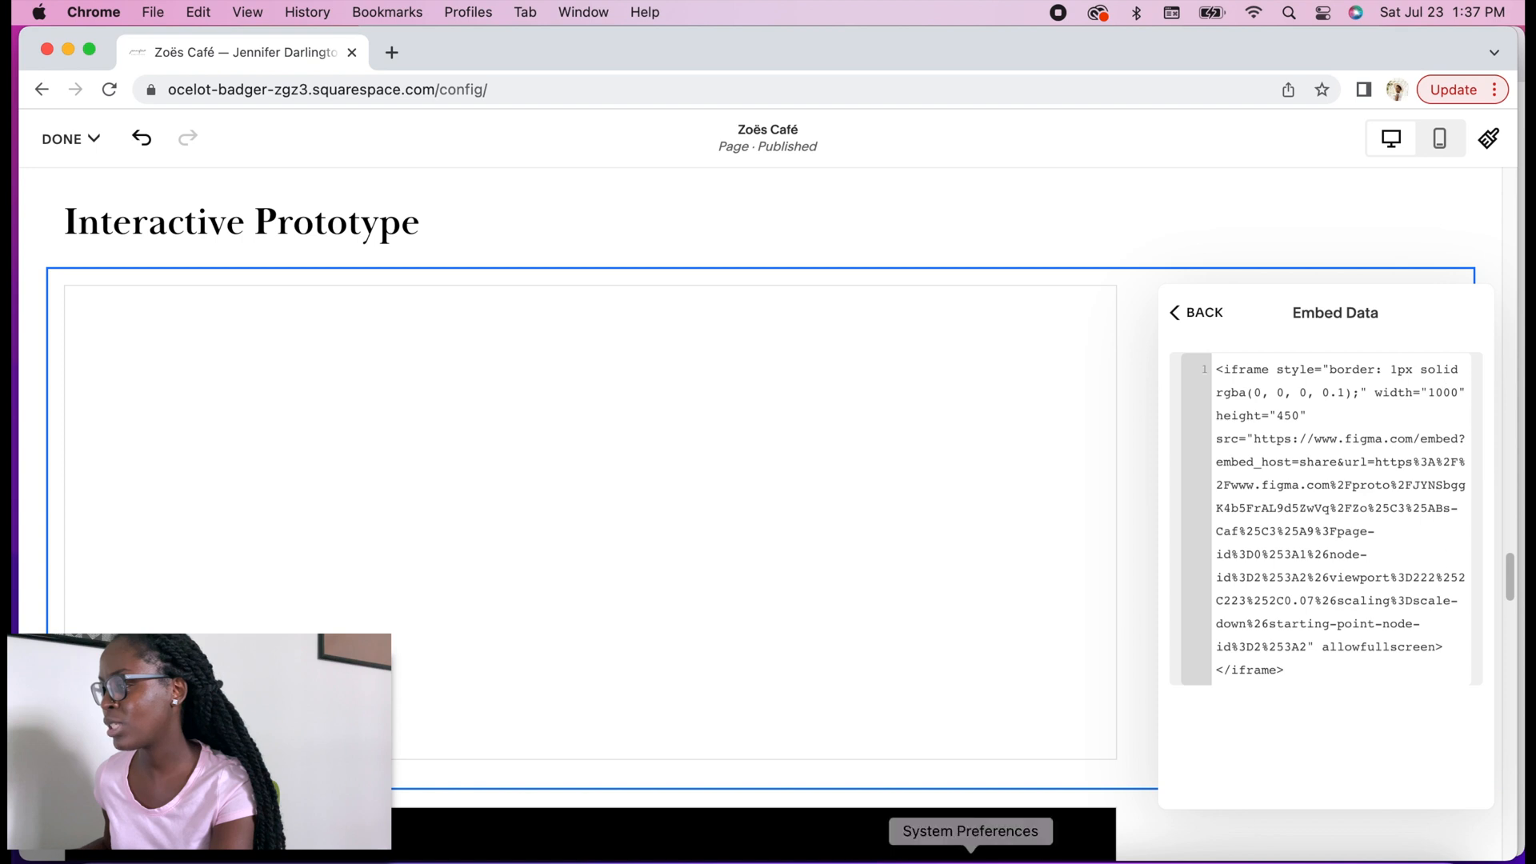
click(1291, 416)
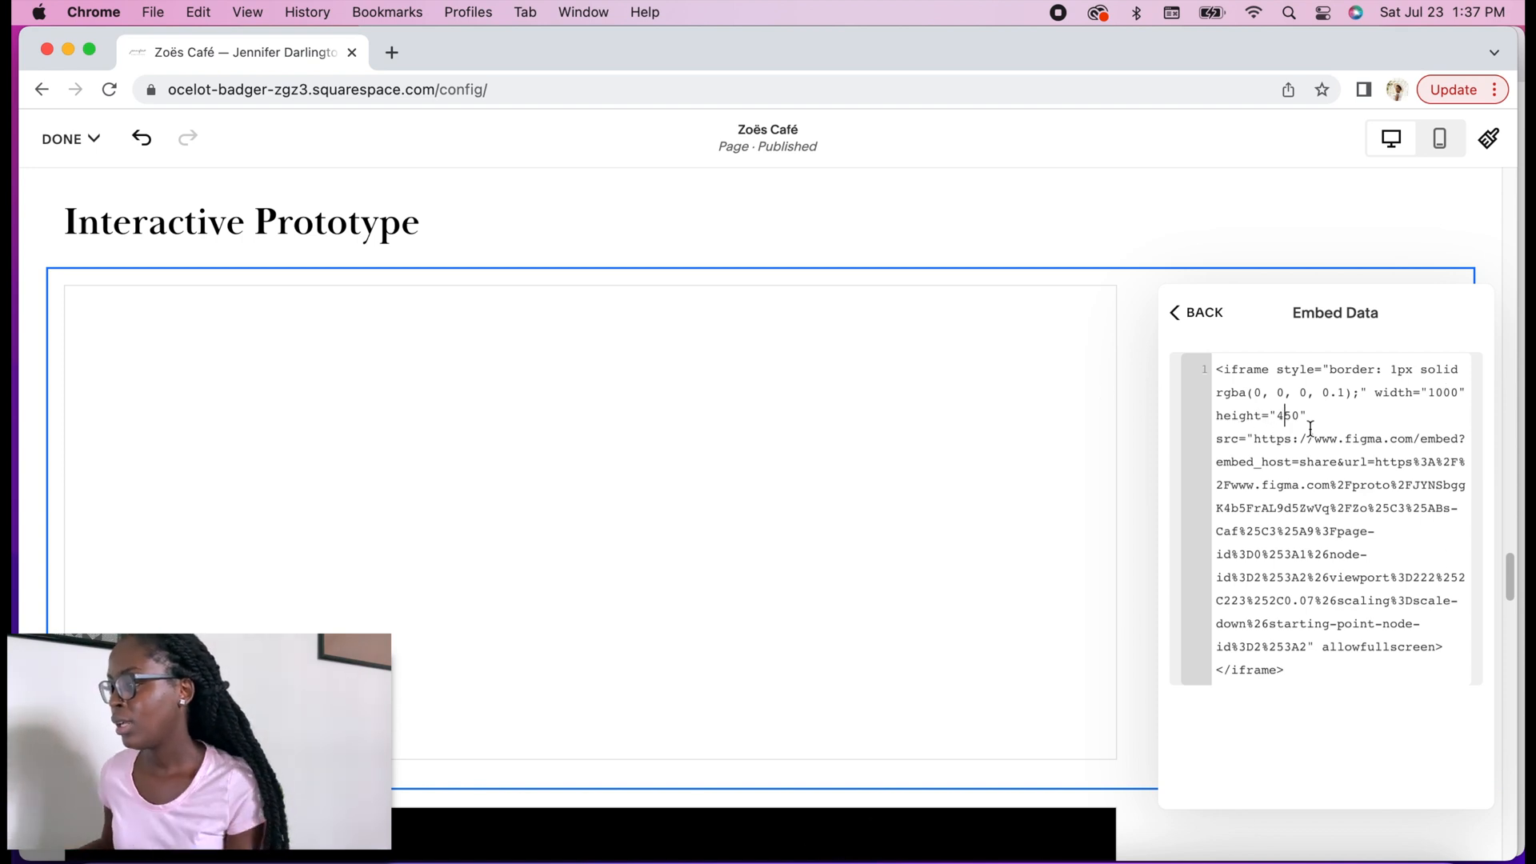
text(650)
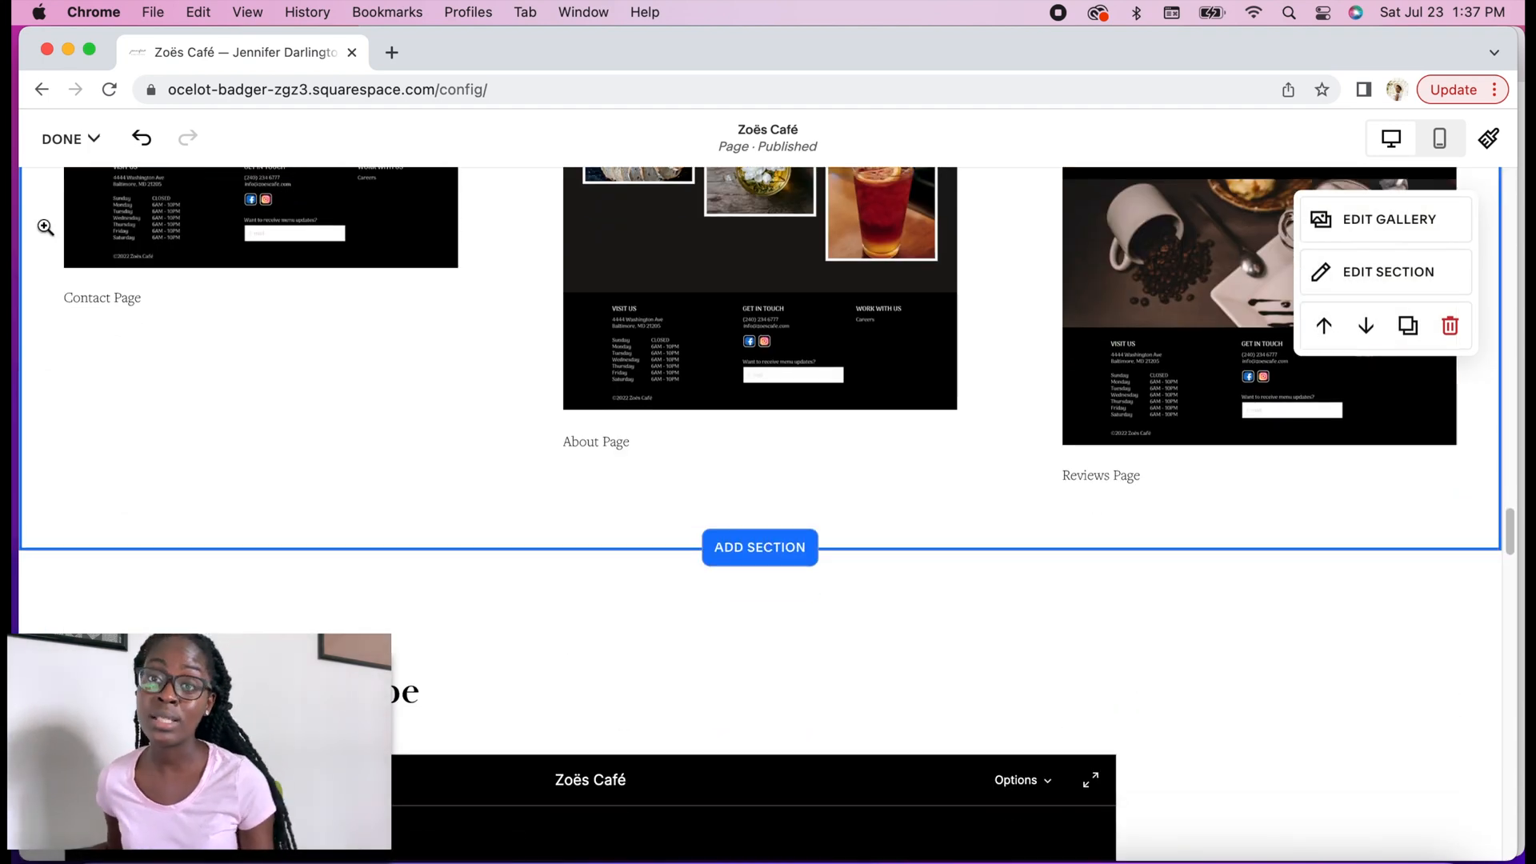
Step: Discard the unsaved Squarespace page changes, then close Figma's Share dialog
click(61, 137)
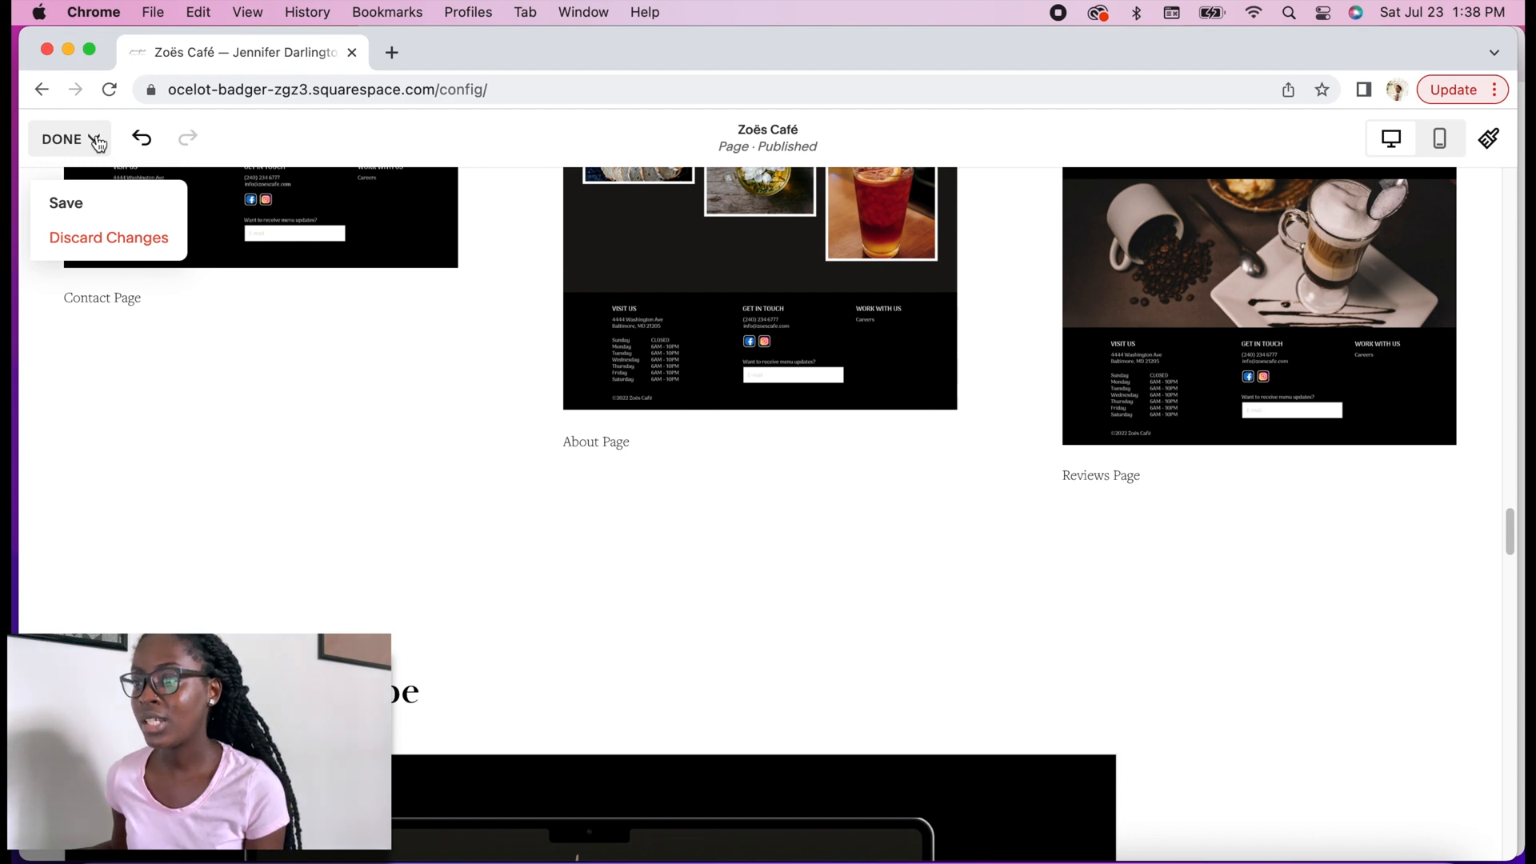
mouse_move(107, 237)
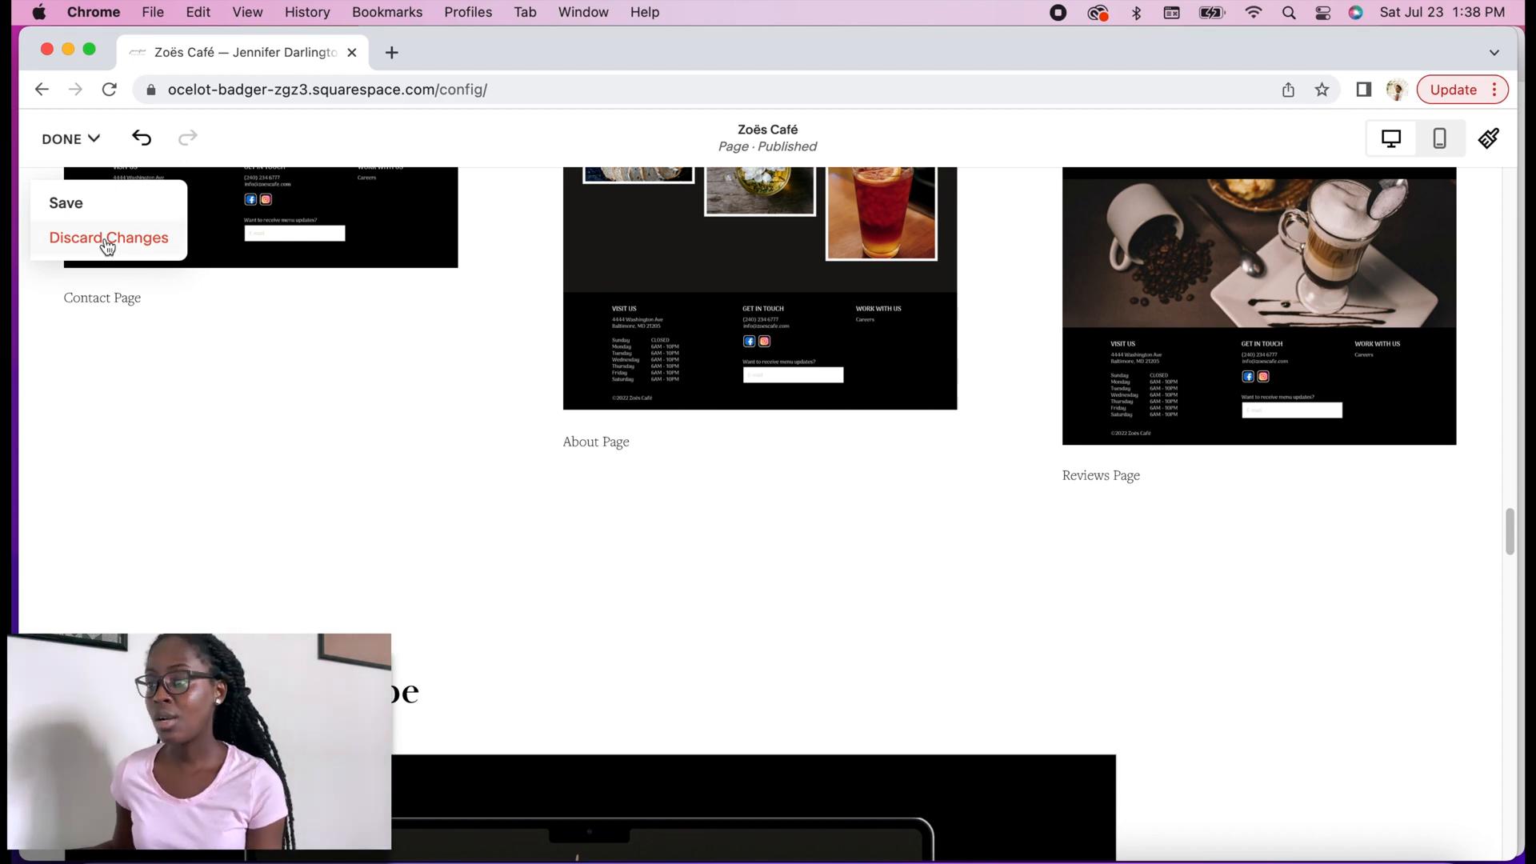
click(109, 237)
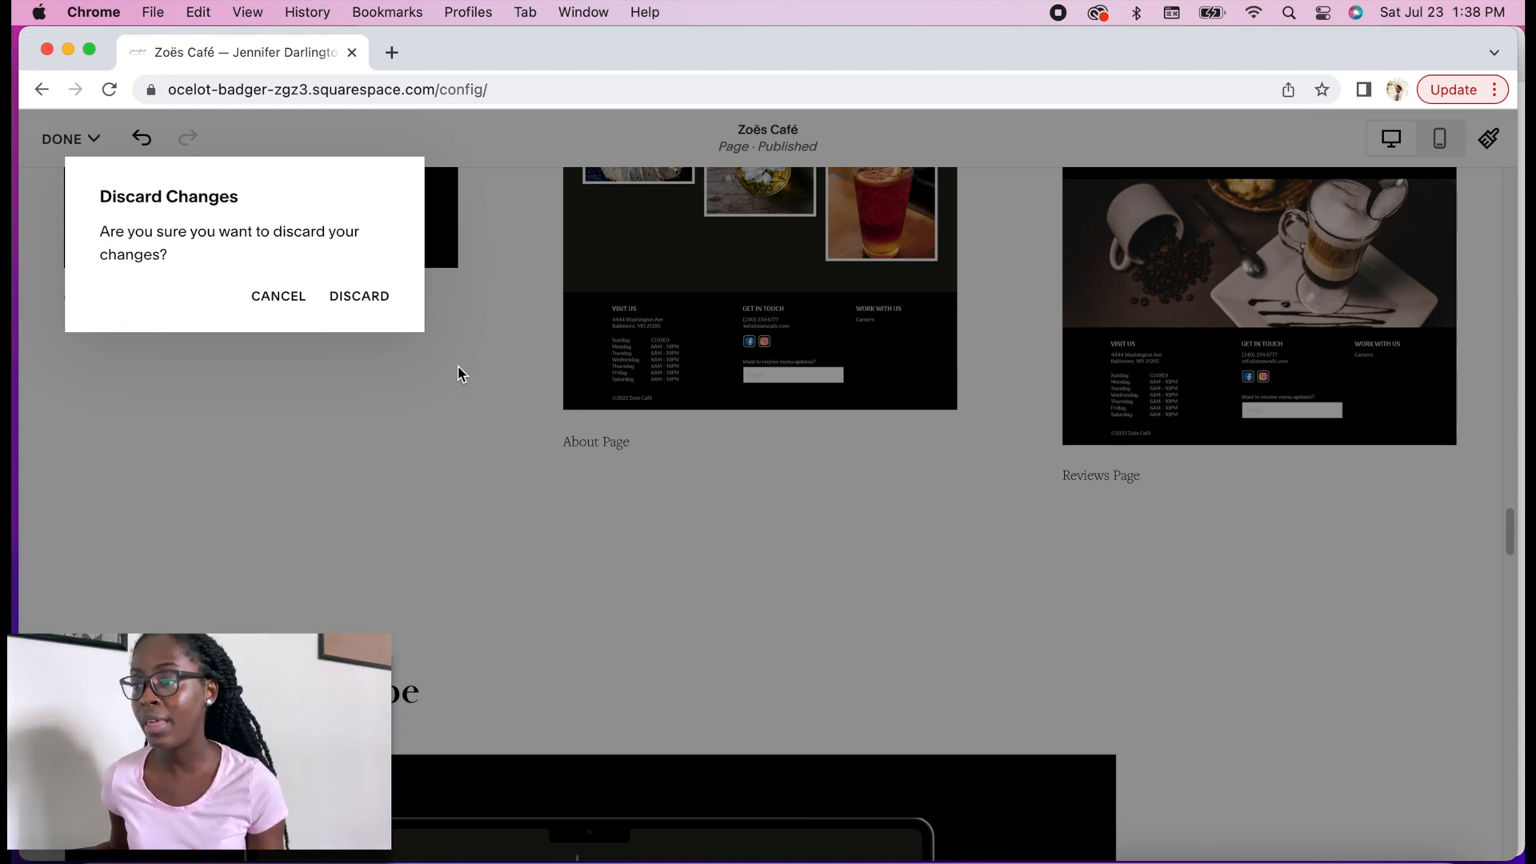
mouse_move(358, 296)
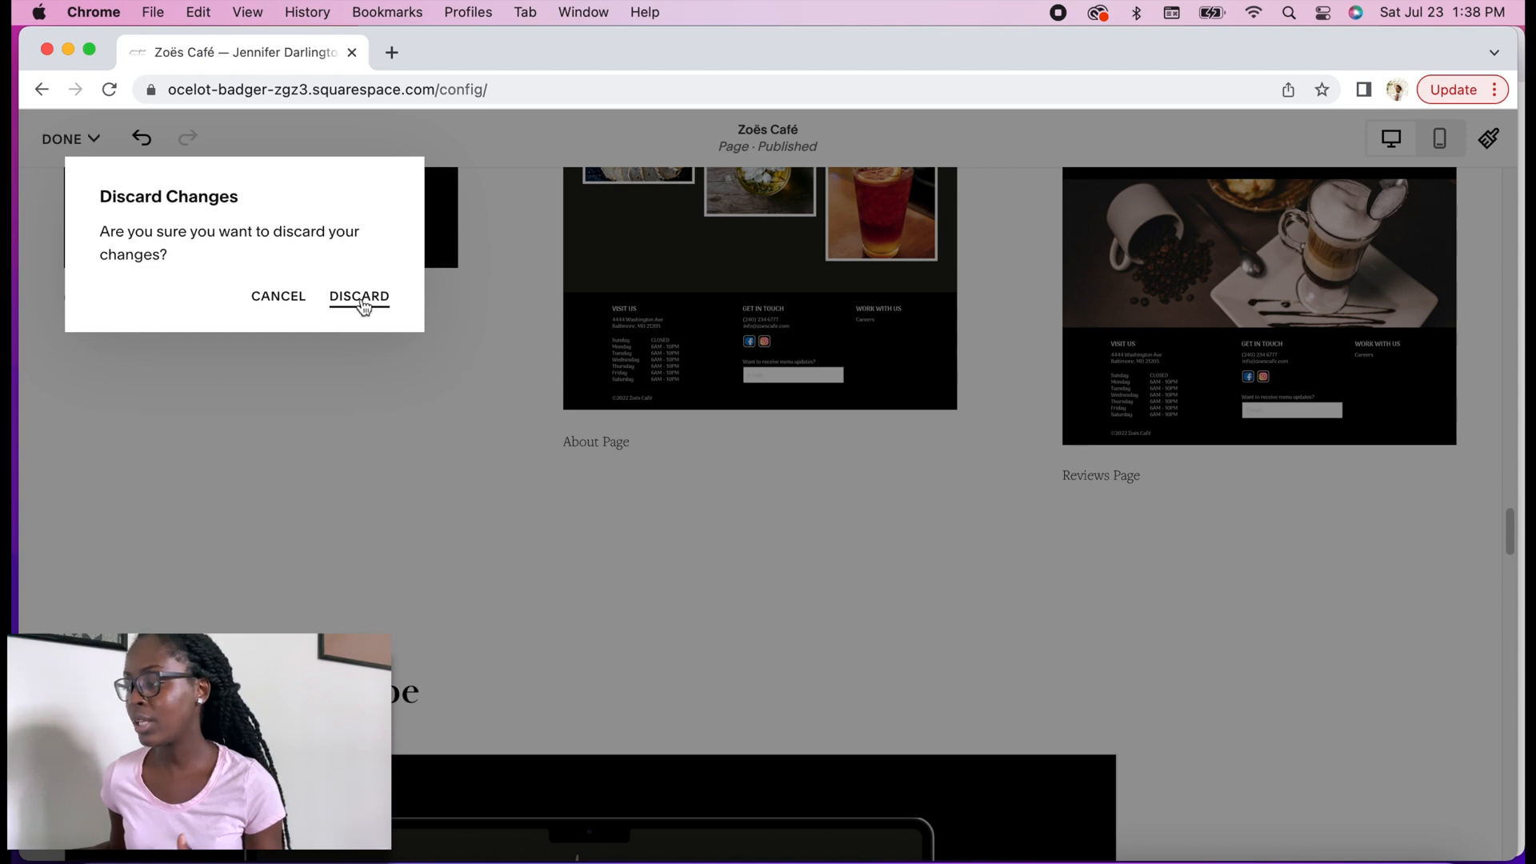
click(358, 296)
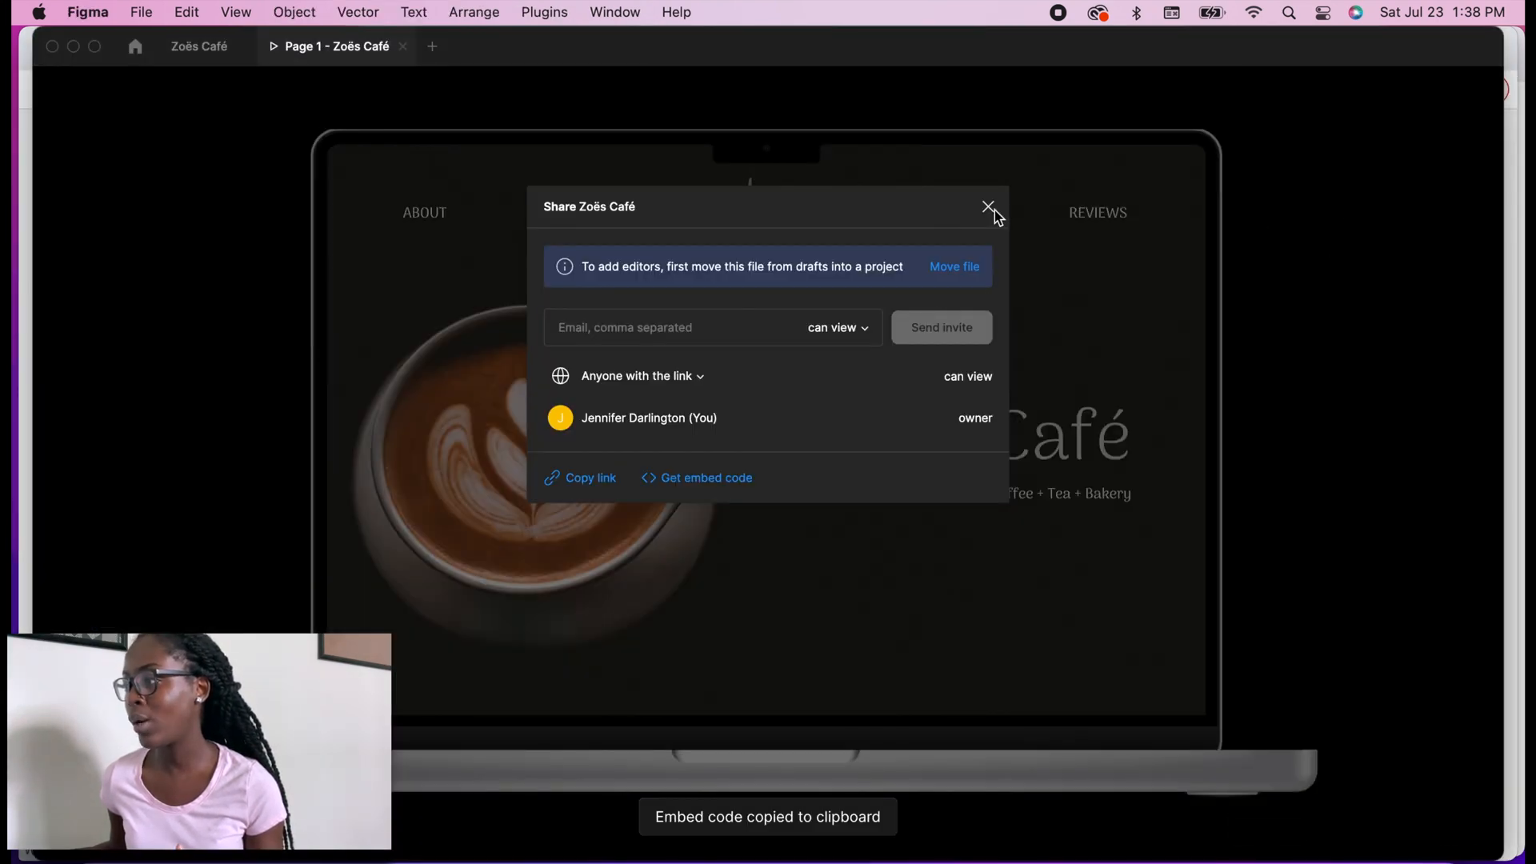
click(989, 208)
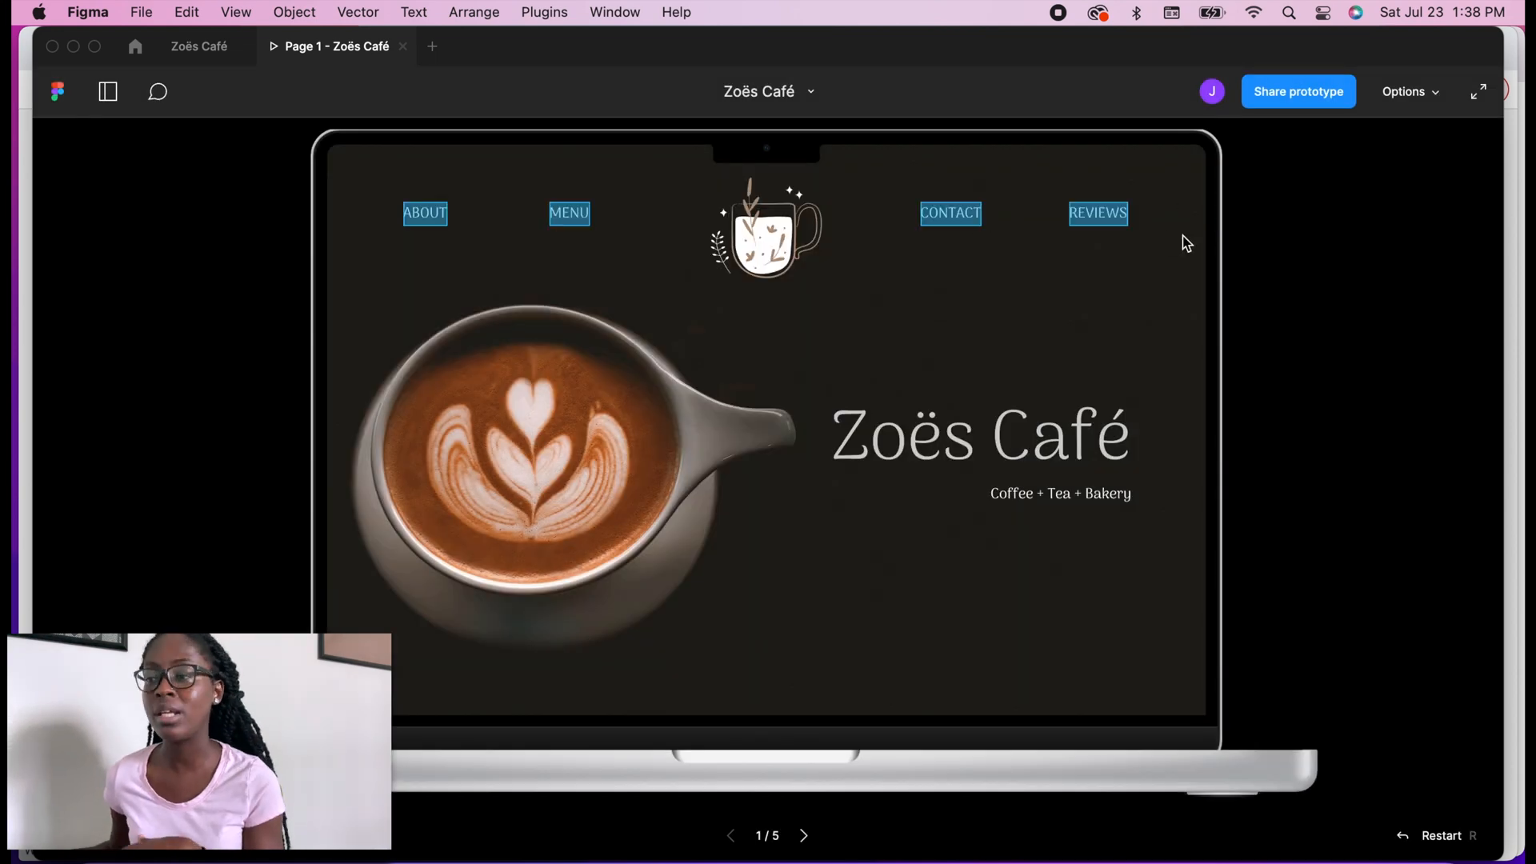